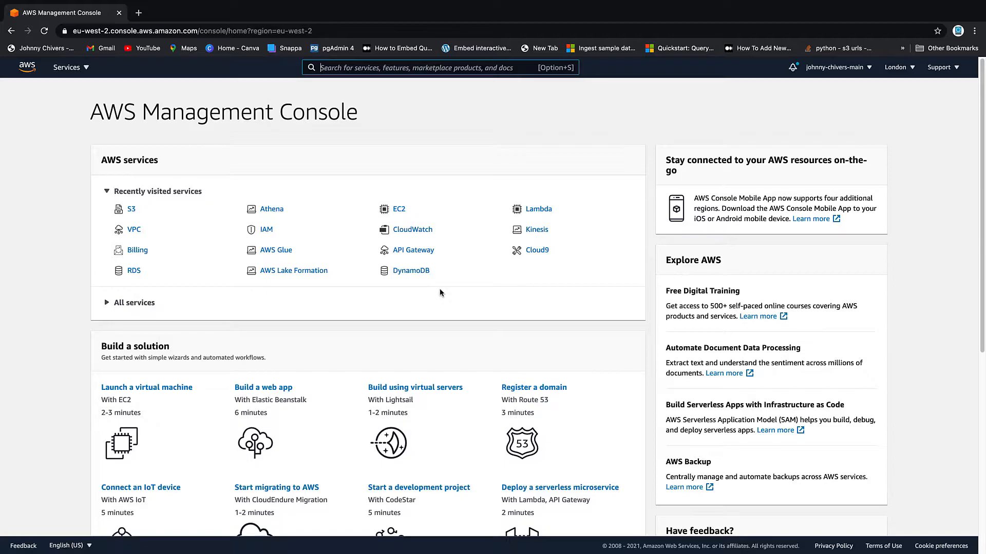
Find S3 via the console search and open it in a new browser tab
text(s)
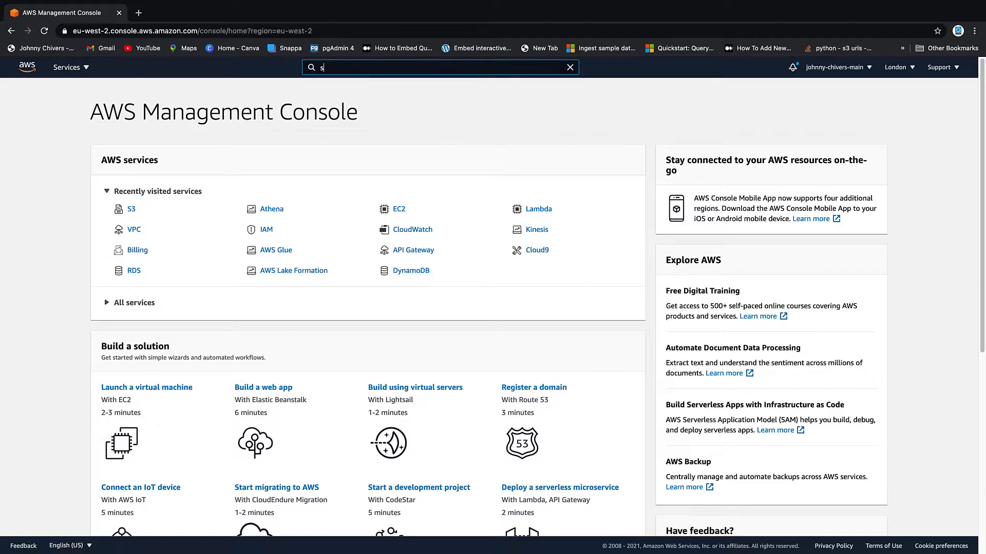
right_click(352, 145)
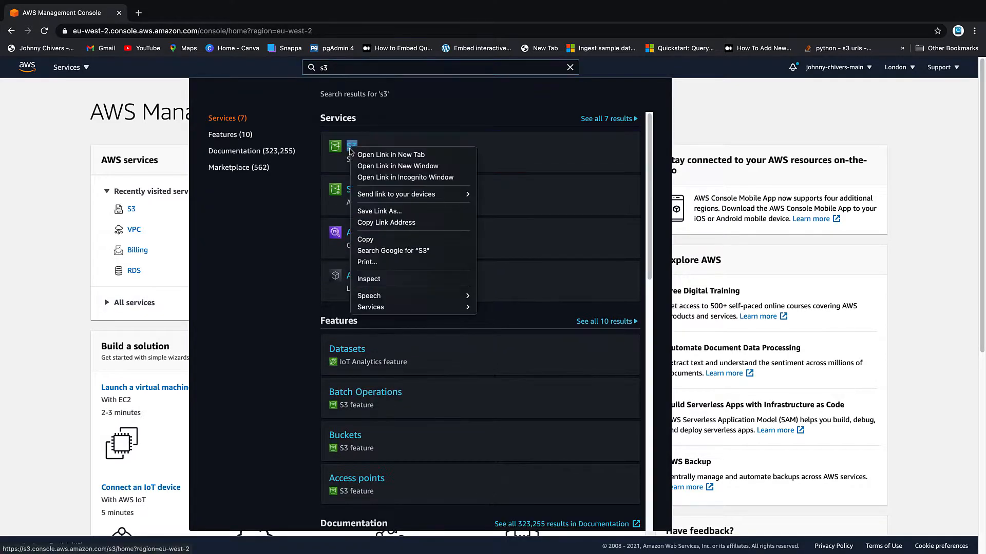
click(390, 155)
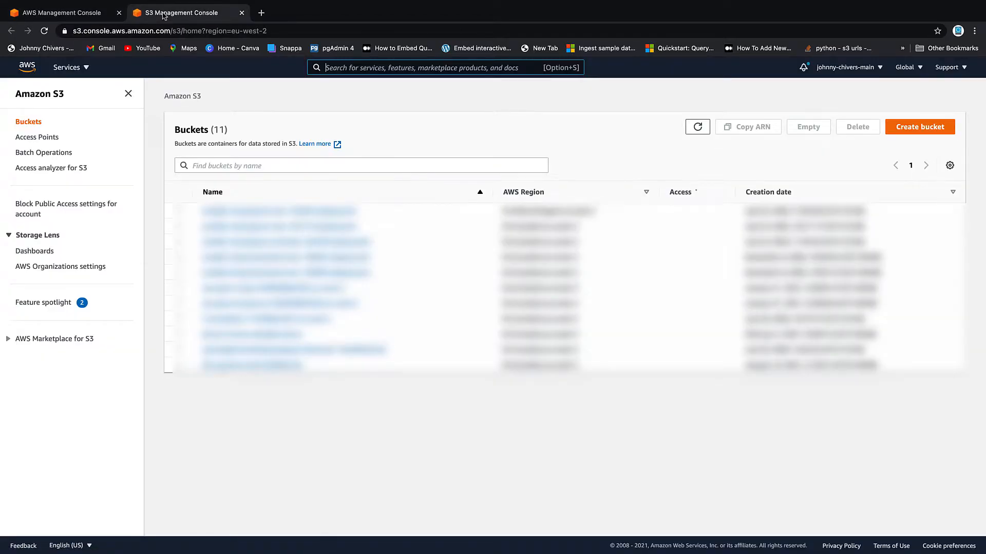
Begin a new bucket named demo-johnny-kinesis-test-1 in eu-west-2
click(918, 126)
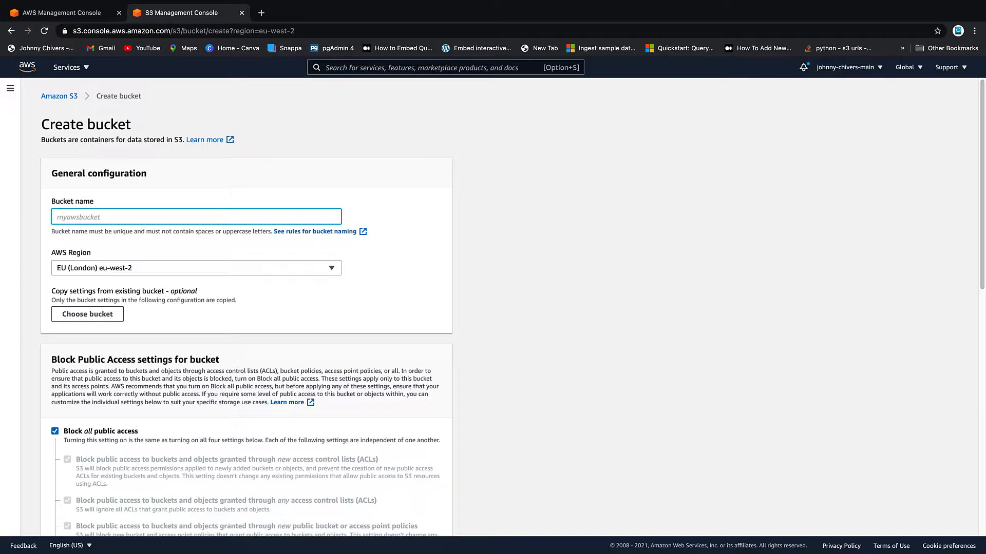
text(demo-johnny-)
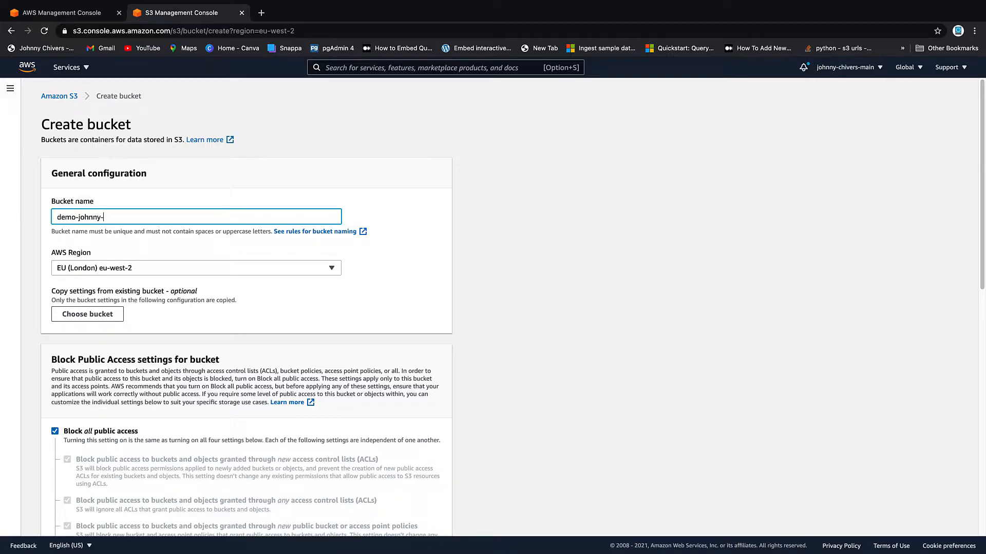
text(kinesis)
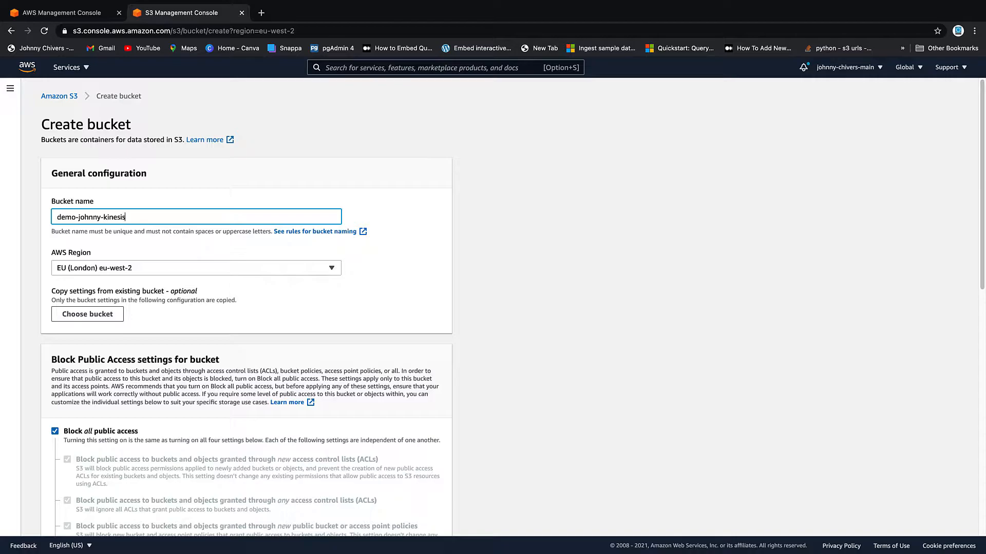
text(-test)
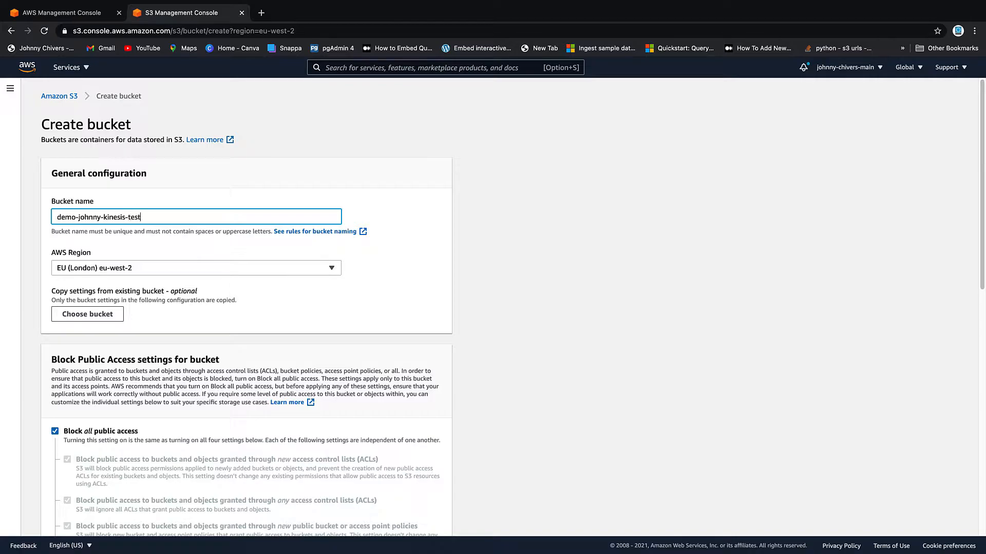
text(-1)
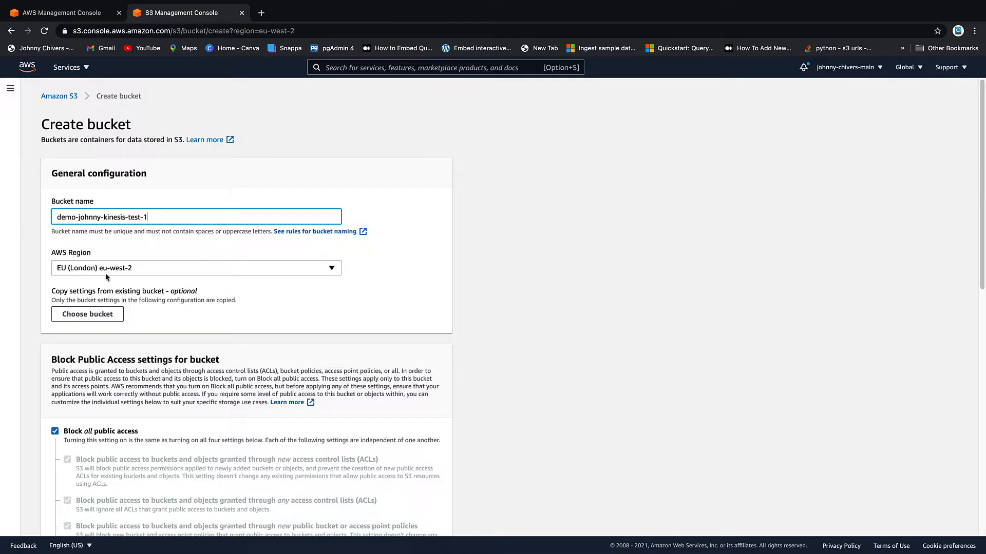
mouse_move(113, 271)
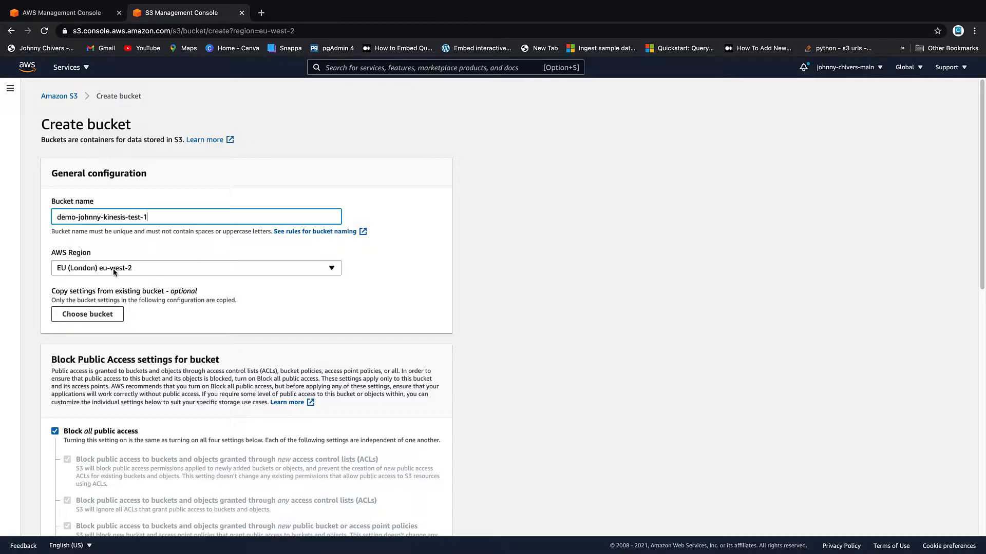
mouse_move(210, 284)
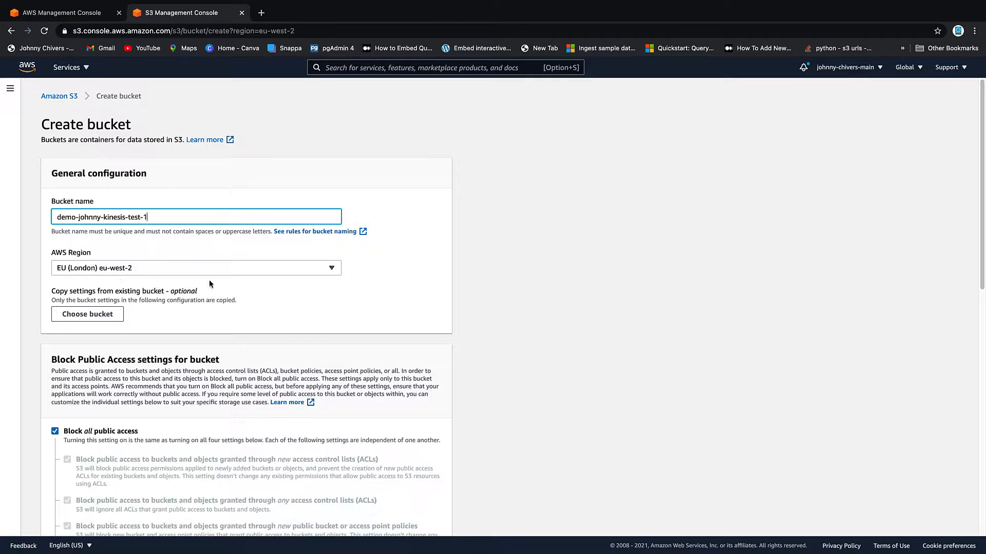
Keep default settings with public access blocked and create the bucket
scroll(down, 3)
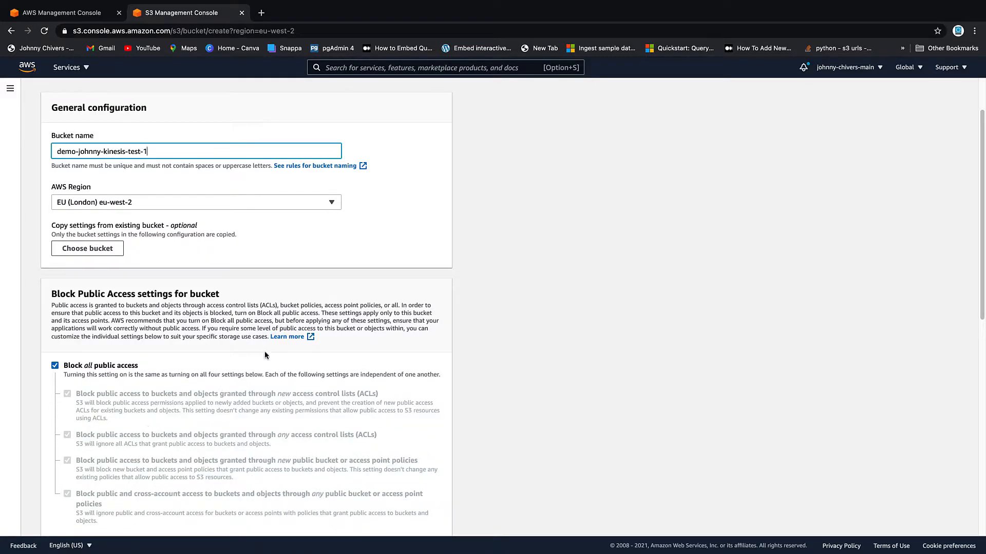
scroll(down, 3)
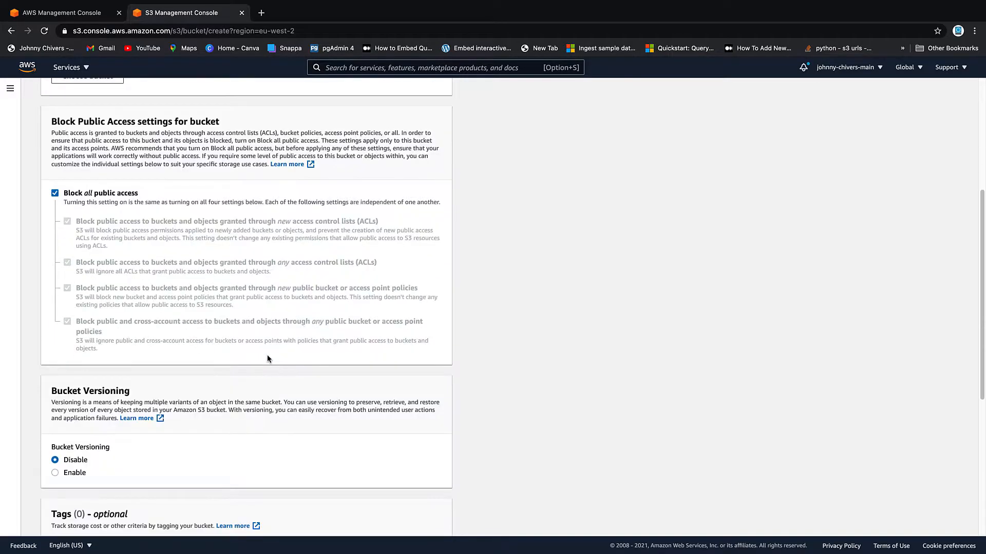
scroll(down, 3)
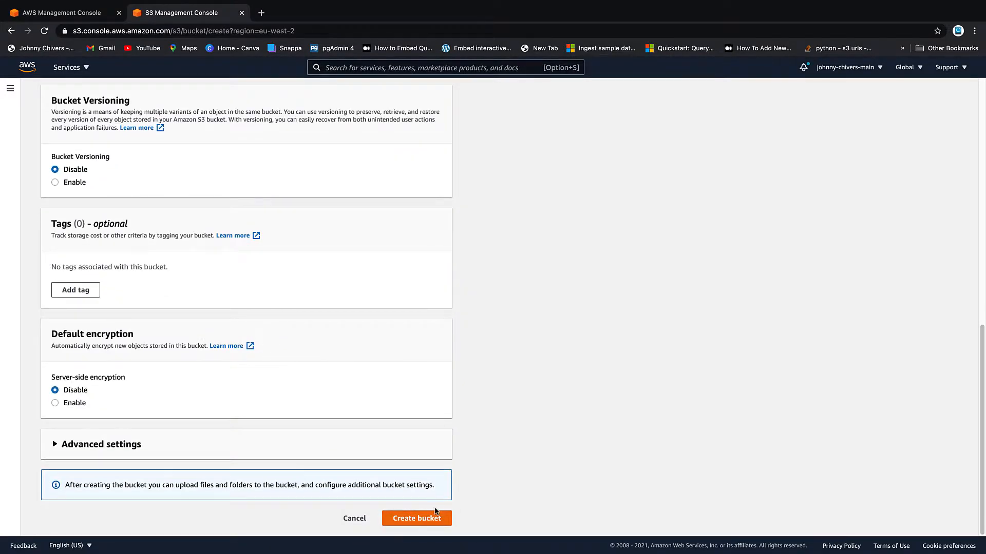
click(415, 518)
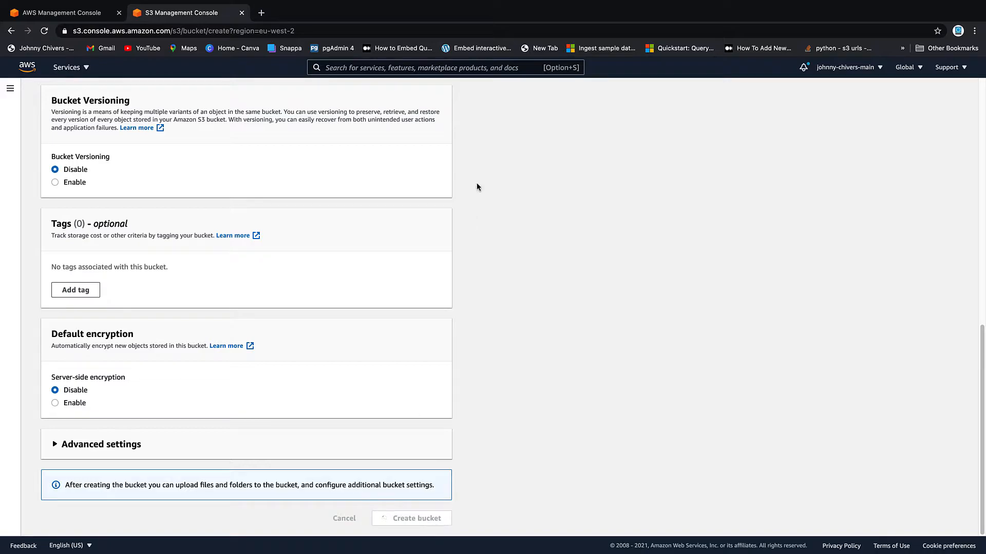
click(410, 517)
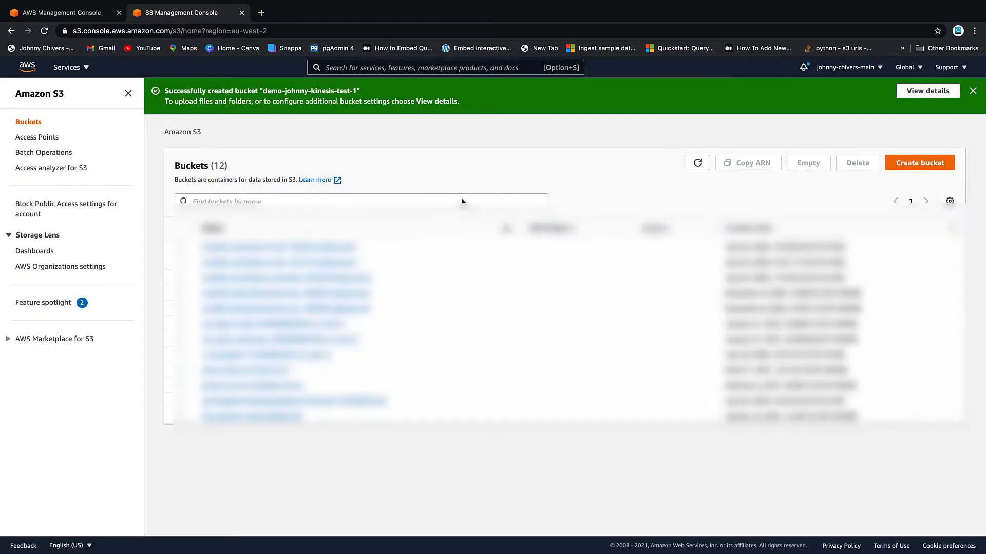
Return to the console home tab and open the Kinesis service via search
click(277, 246)
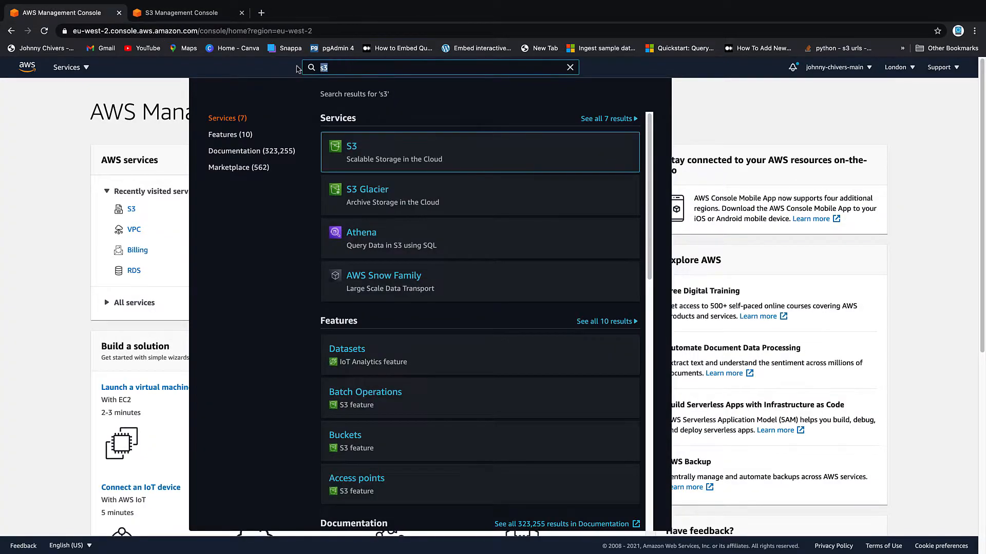
text(kinesis)
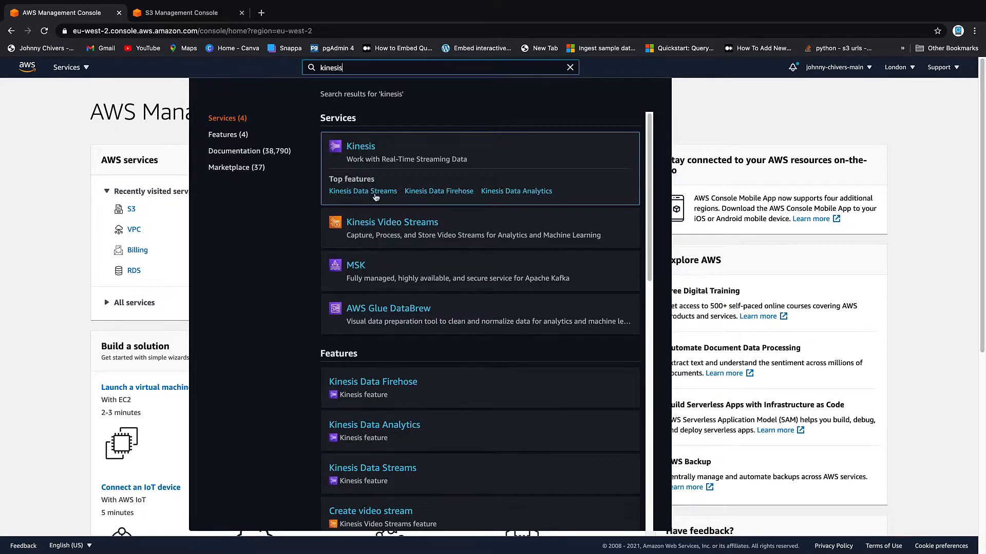
click(361, 146)
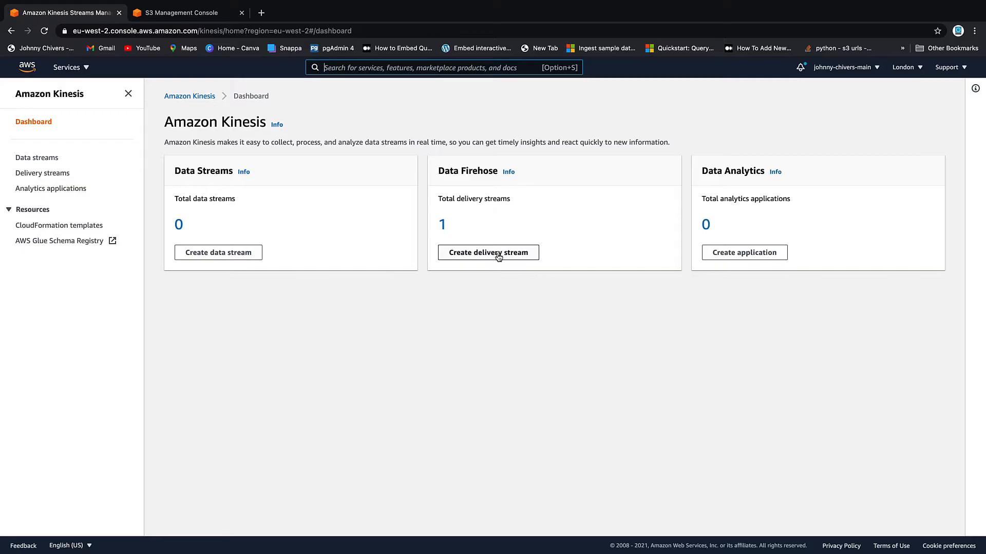
Start a new Firehose delivery stream named test-1-data-kinesis and continue past the source step
click(488, 253)
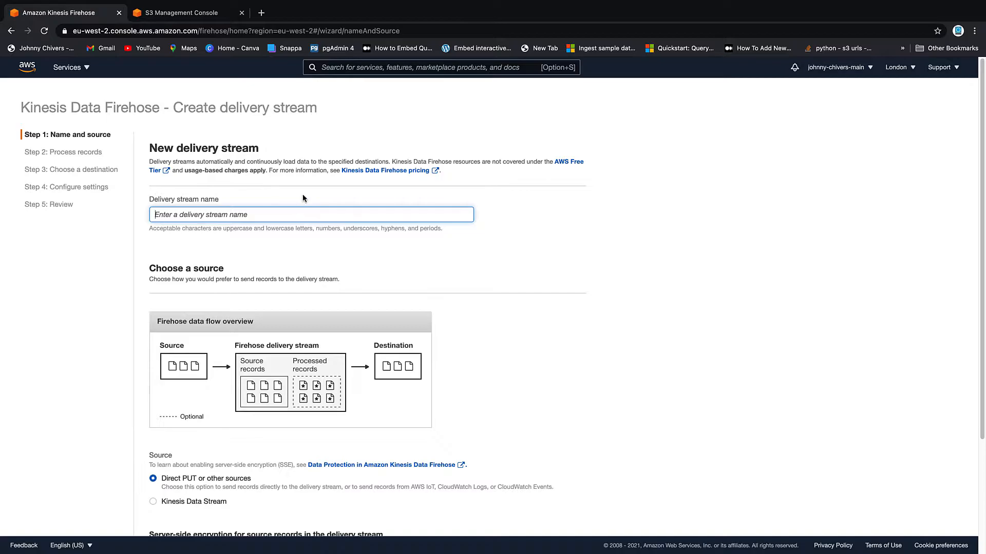
text(test-1-data)
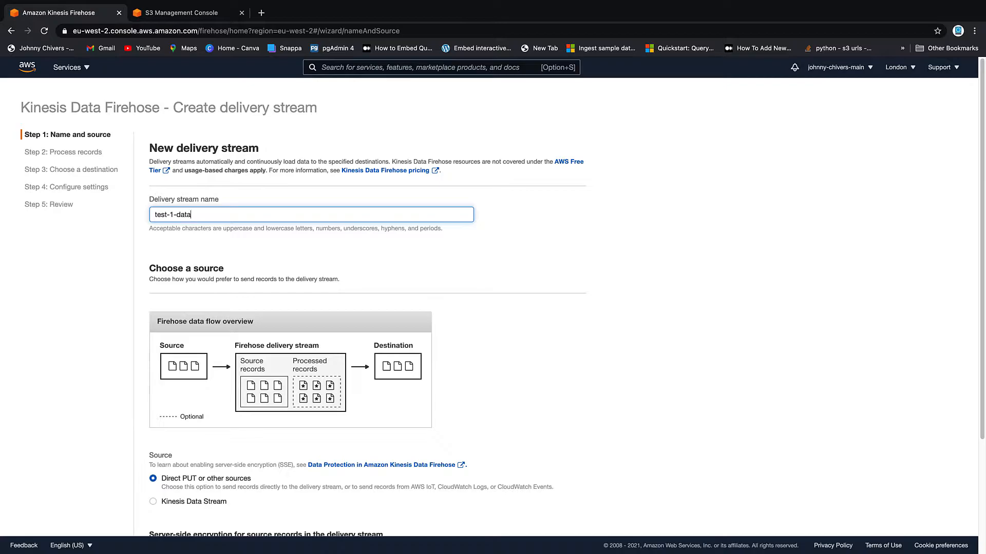
text(-kine)
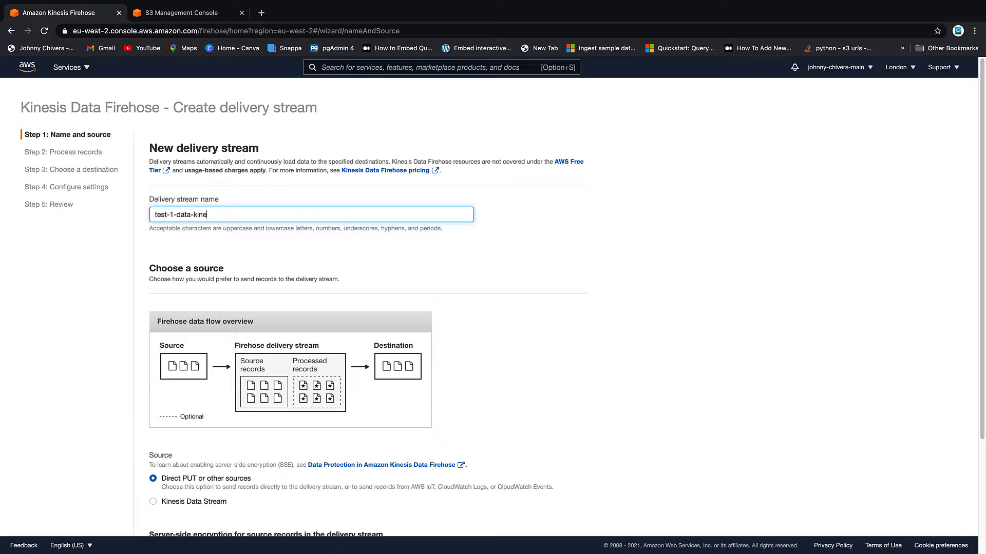
text(sis)
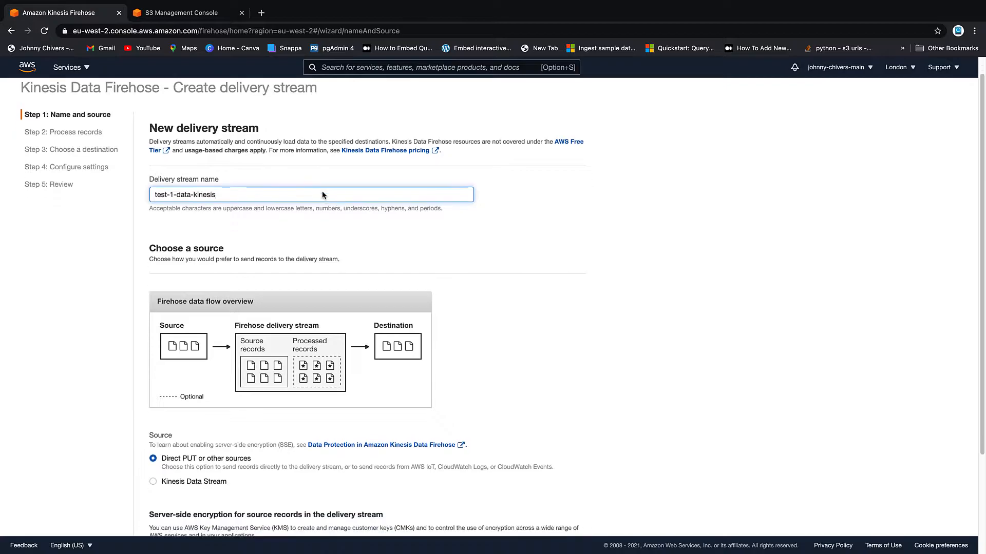
scroll(down, 3)
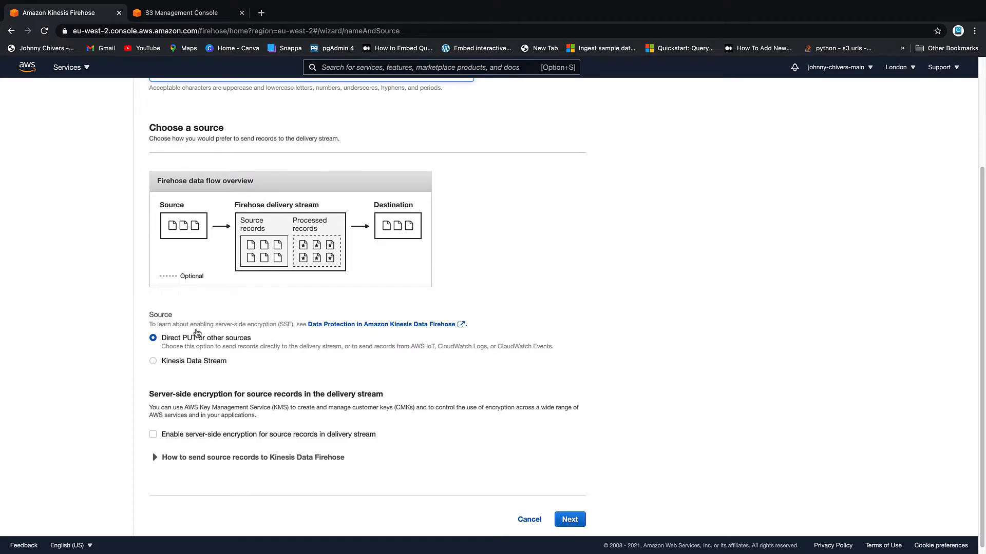
scroll(down, 3)
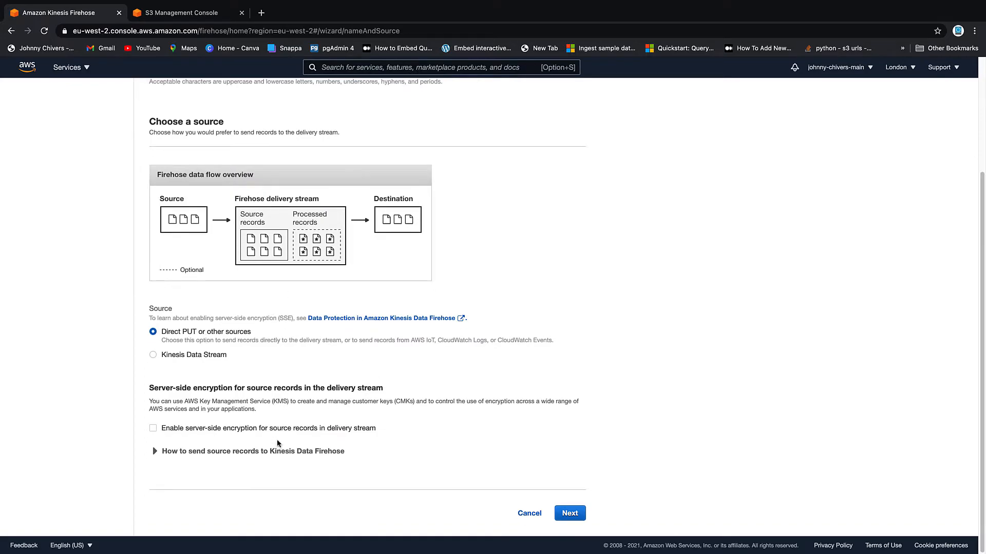
click(155, 451)
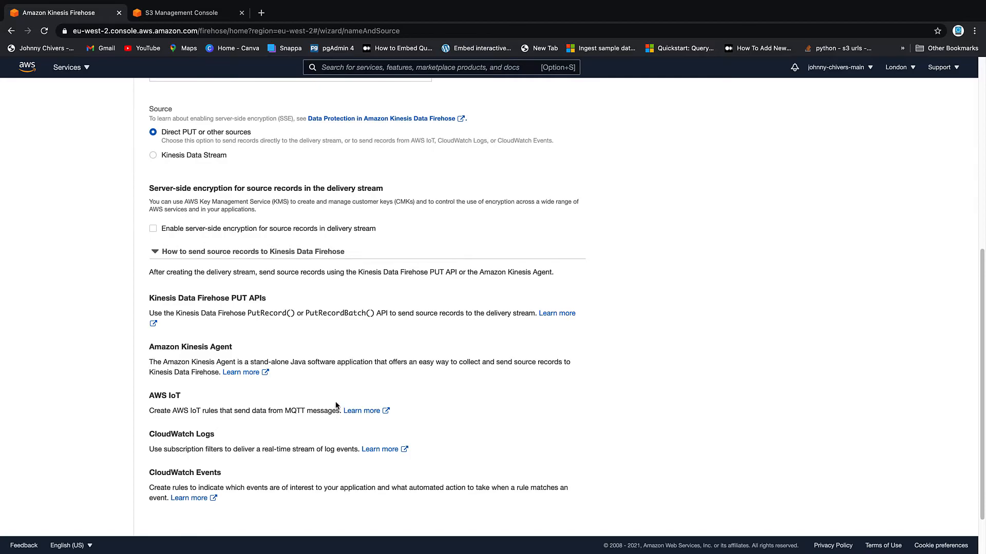
click(568, 514)
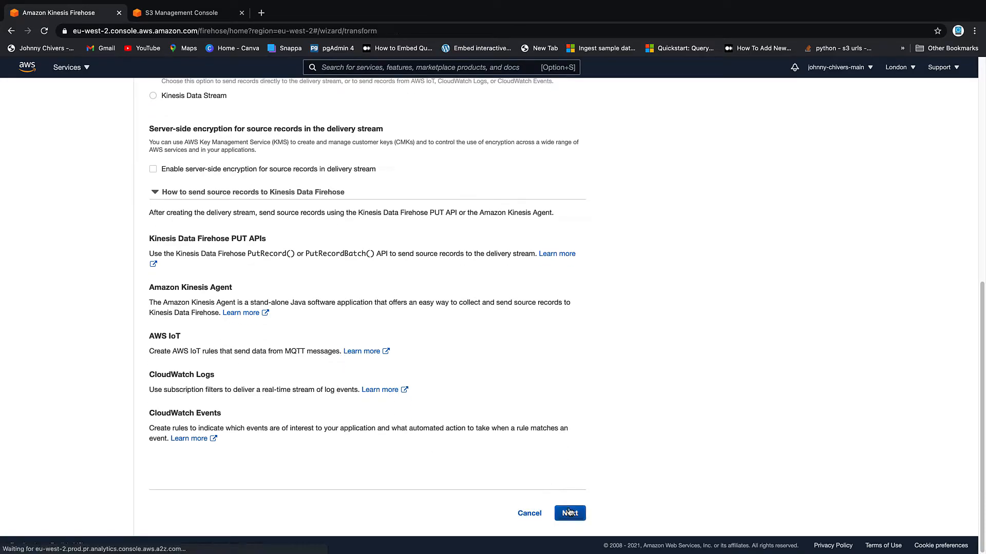
click(569, 514)
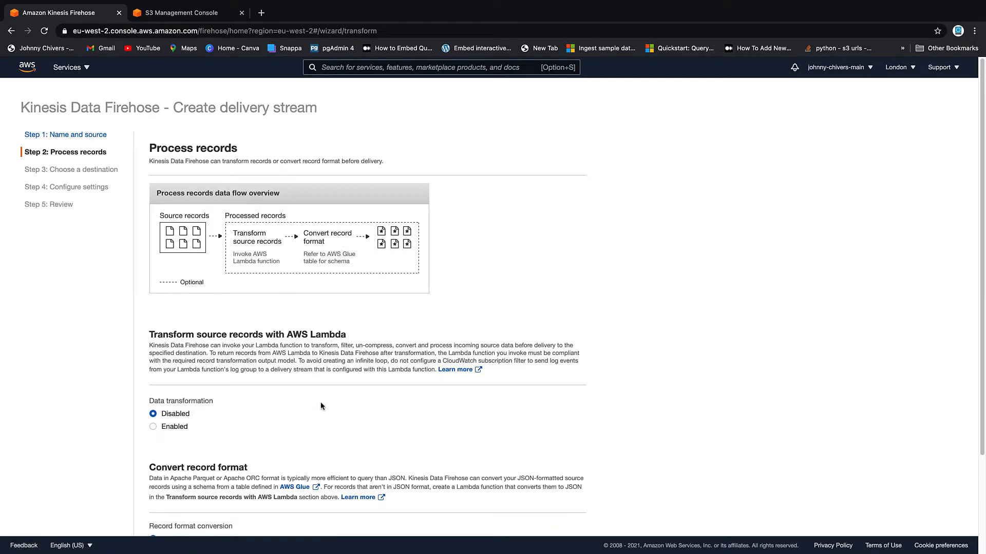
Leave data transformation and record format conversion disabled and proceed to destination
scroll(down, 3)
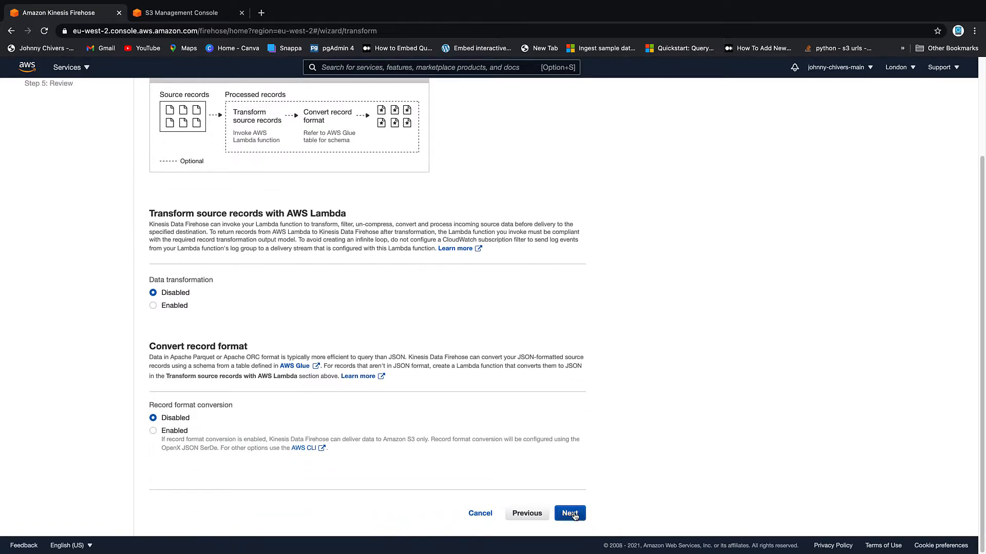
click(569, 513)
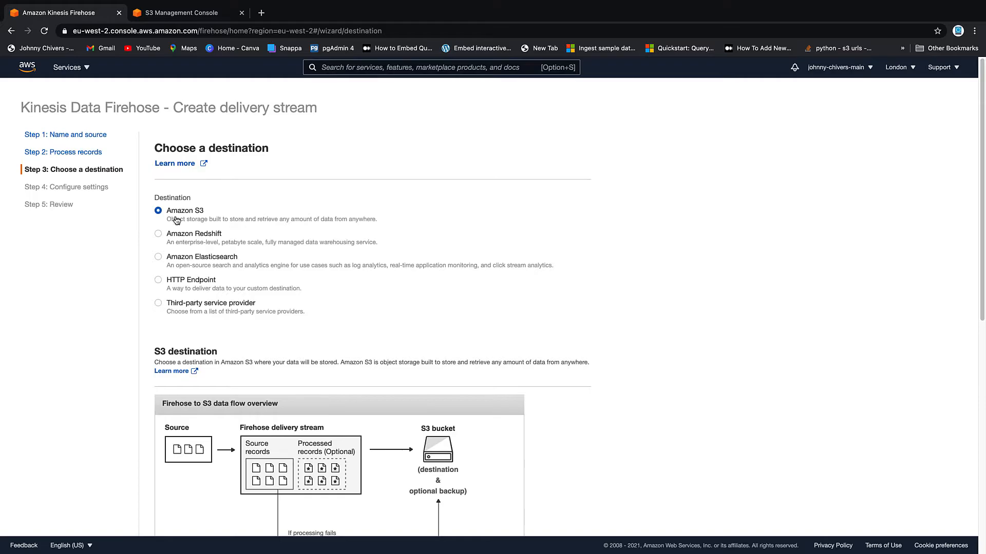
Set Amazon S3 bucket demo-johnny-kinesis-test-1 as the destination and continue to settings
scroll(down, 3)
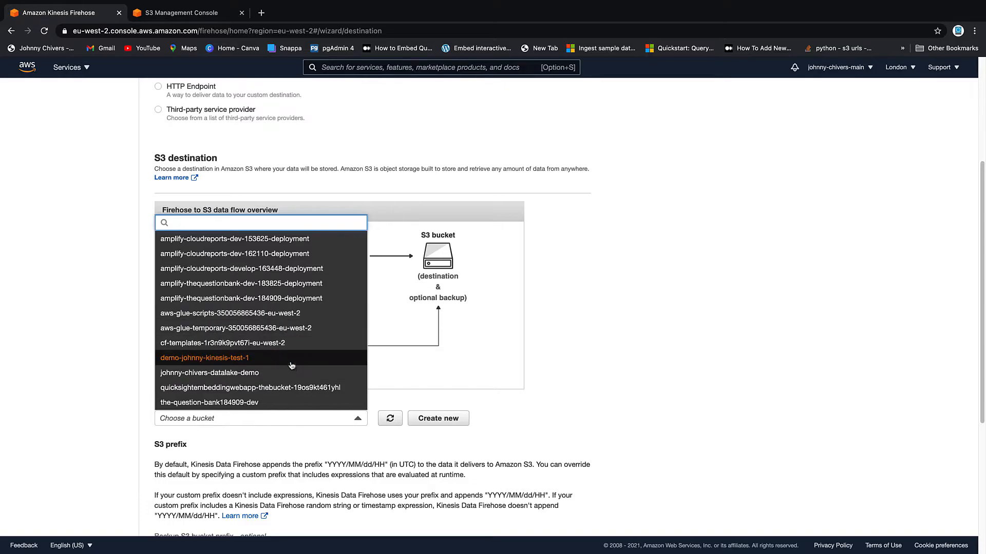
click(204, 357)
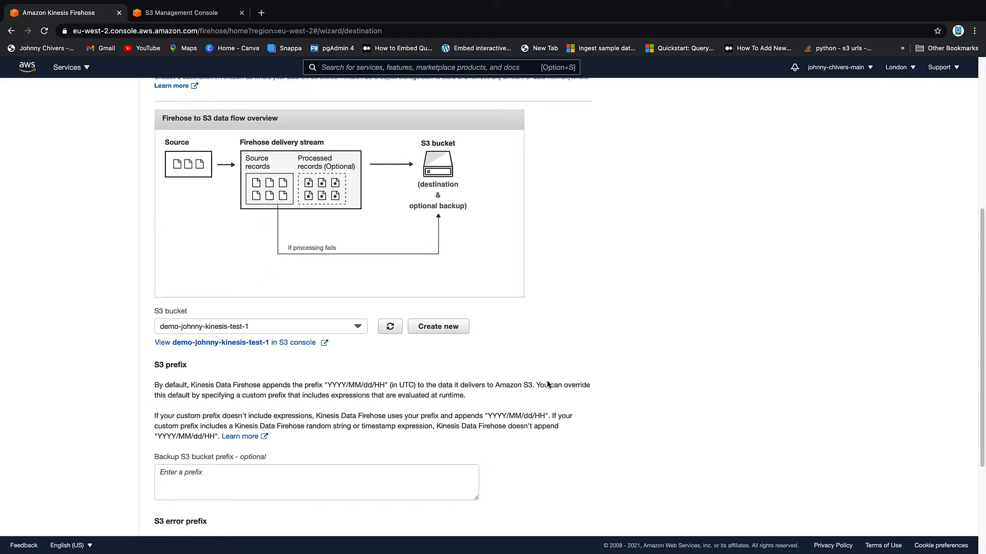
scroll(down, 3)
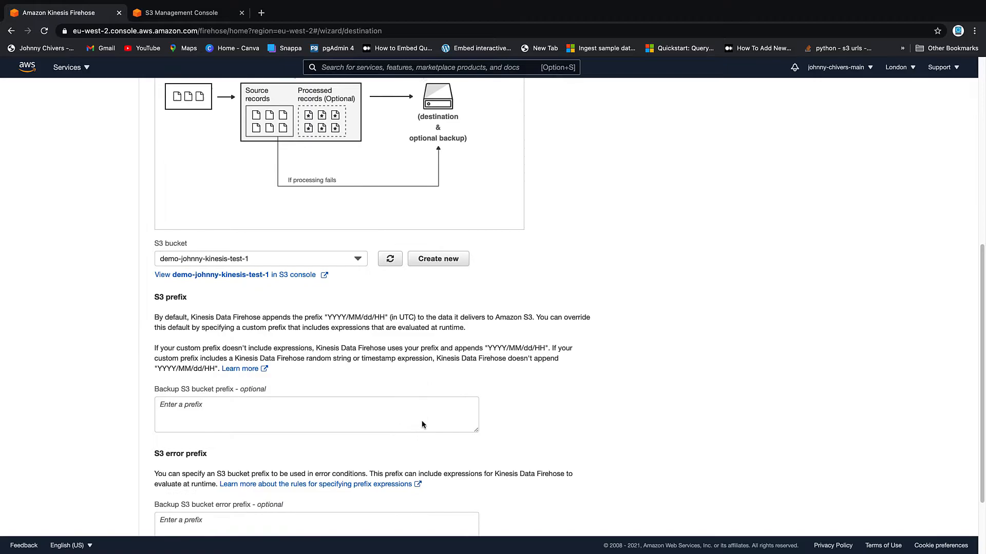
scroll(down, 3)
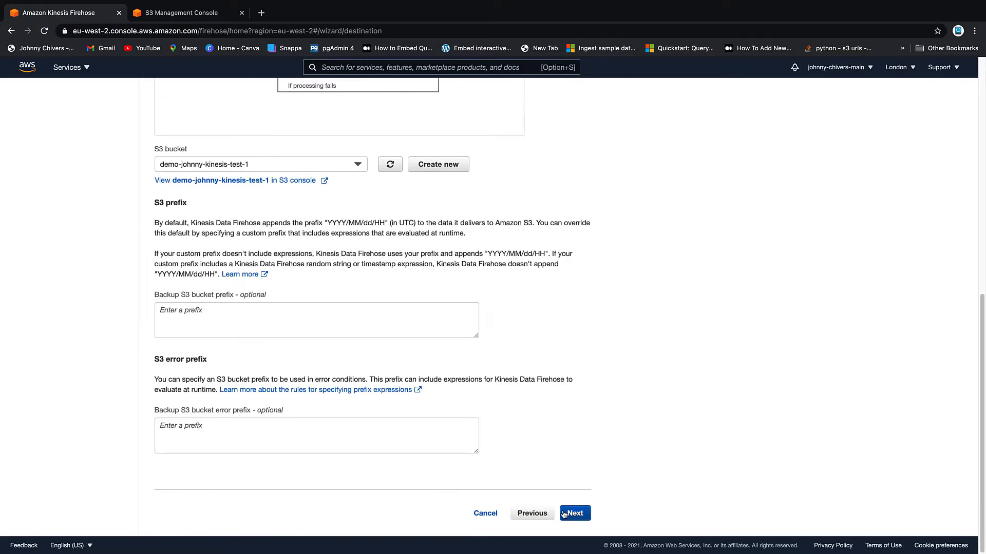
click(573, 513)
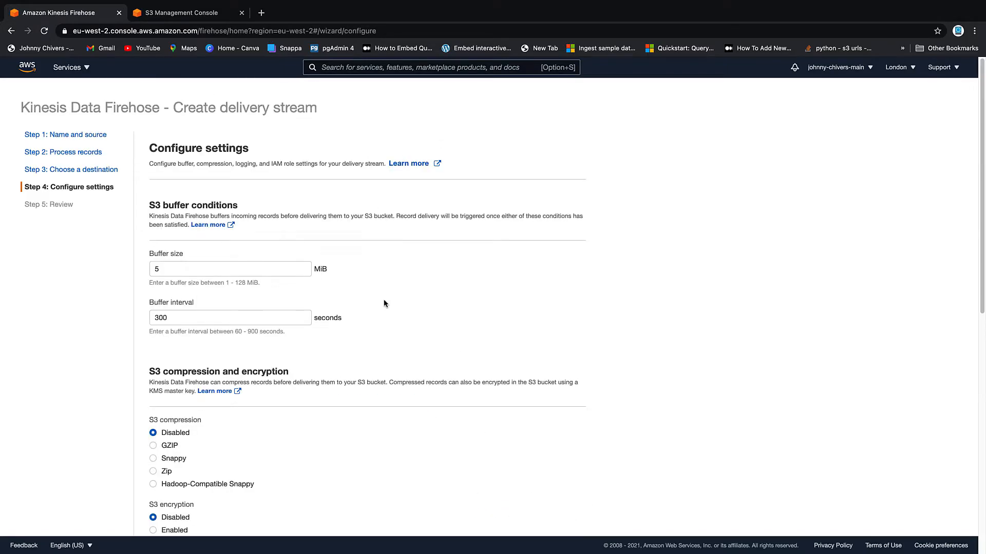
Set buffer size 1 MiB and interval 60 seconds, then proceed to the review step
click(228, 268)
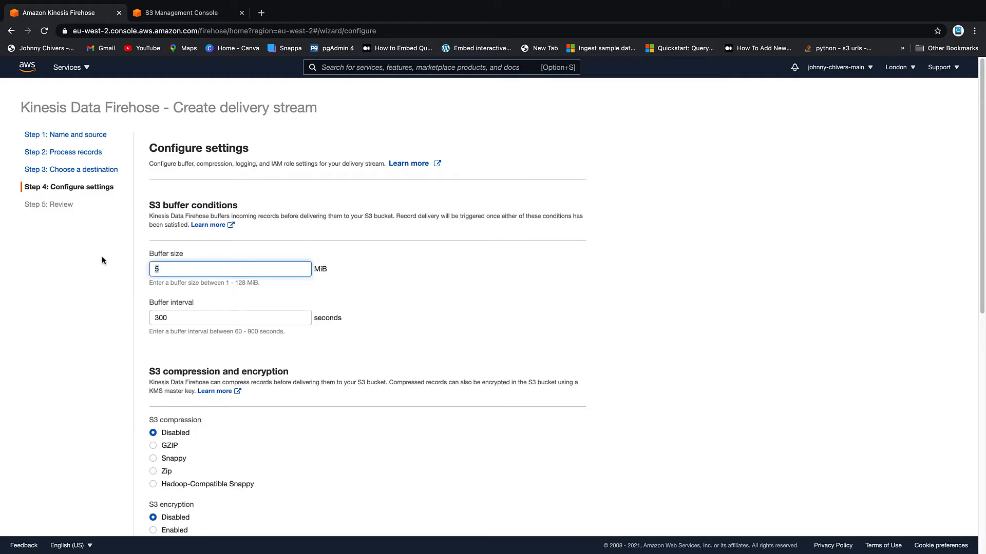
text(1)
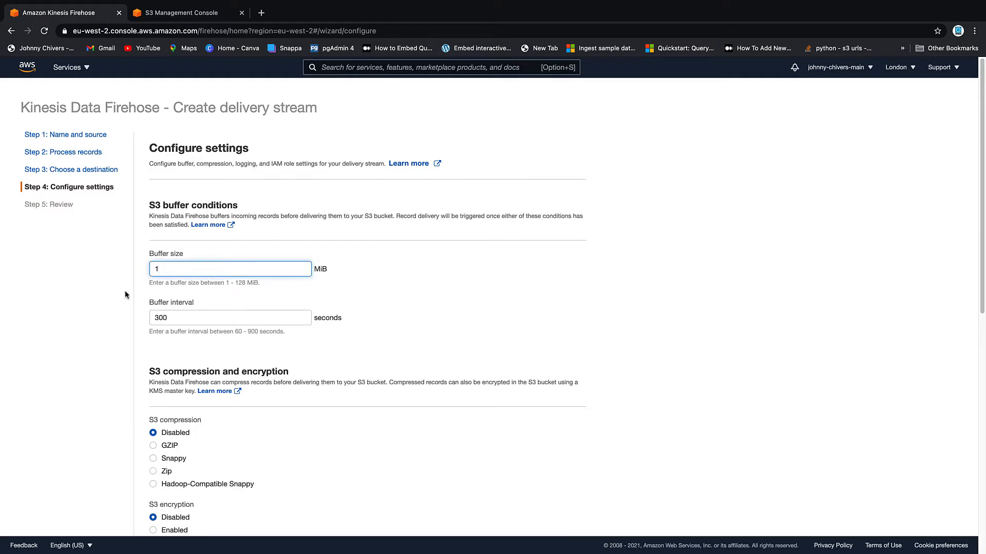
click(228, 317)
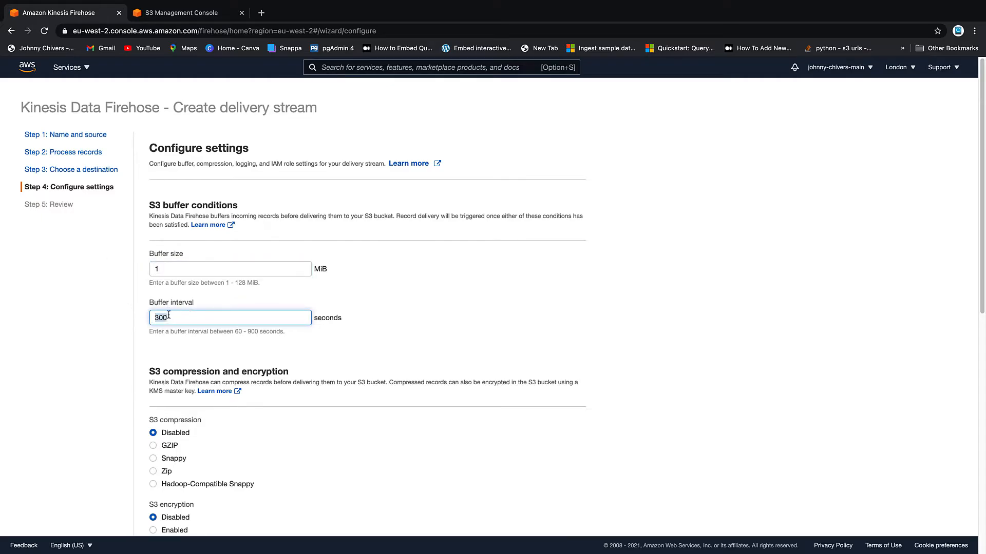
text(6)
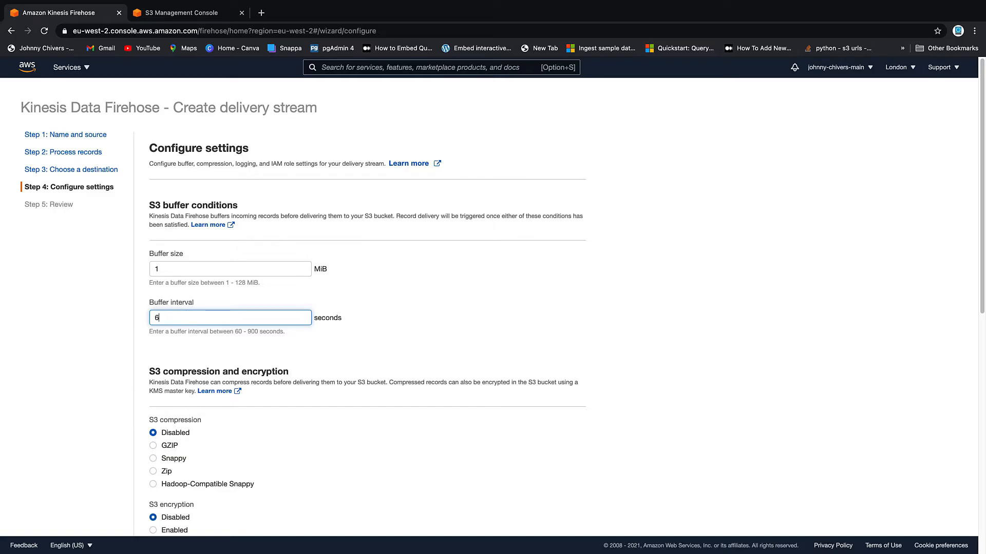
text(0)
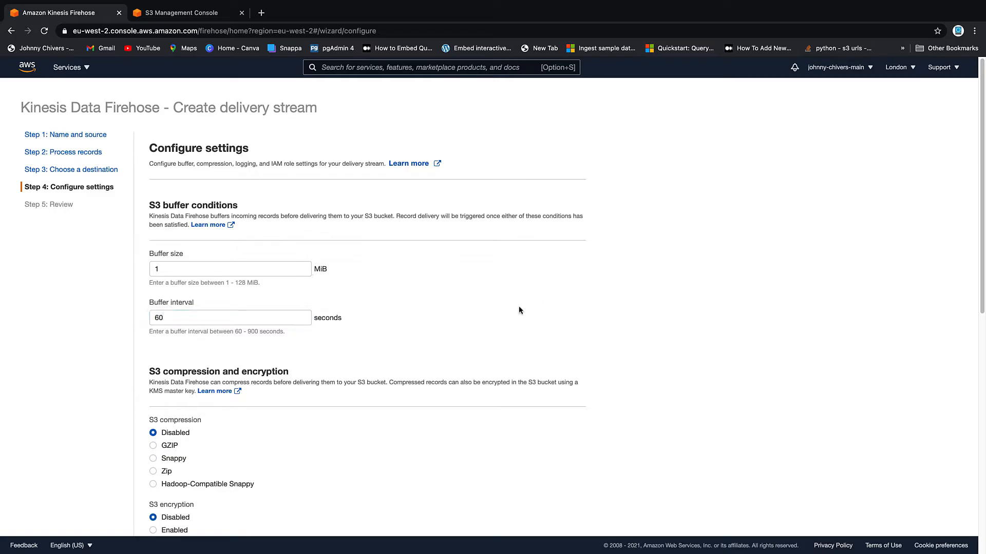
mouse_move(542, 332)
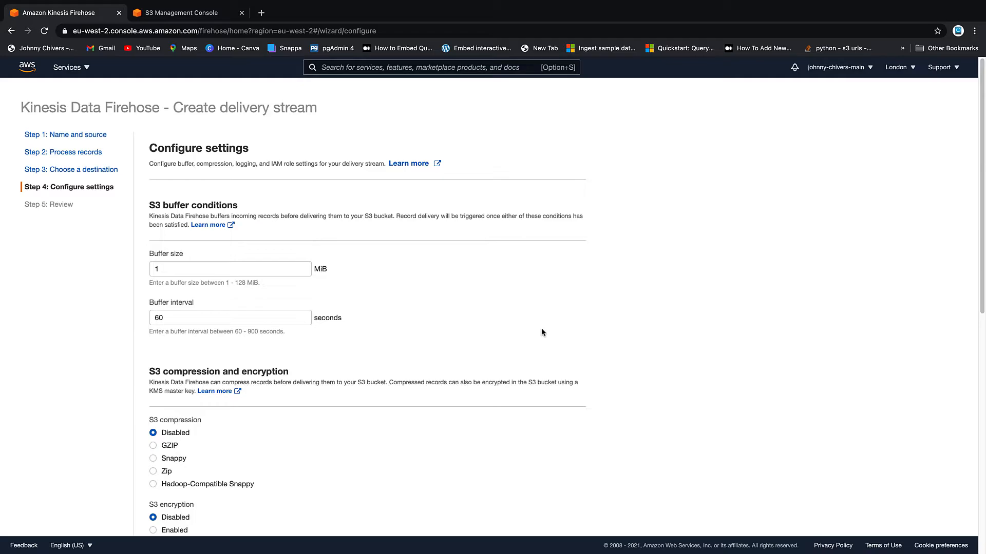
scroll(down, 3)
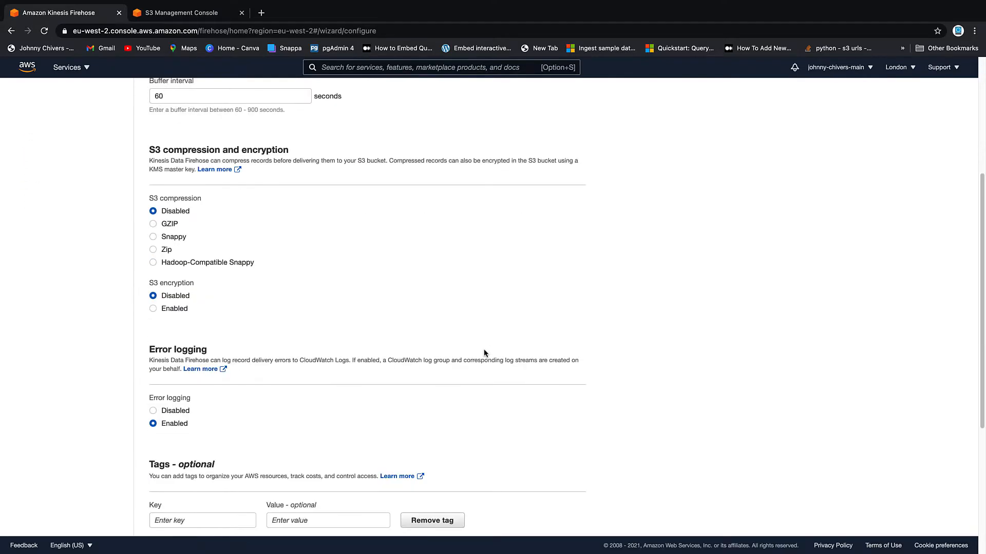
scroll(down, 3)
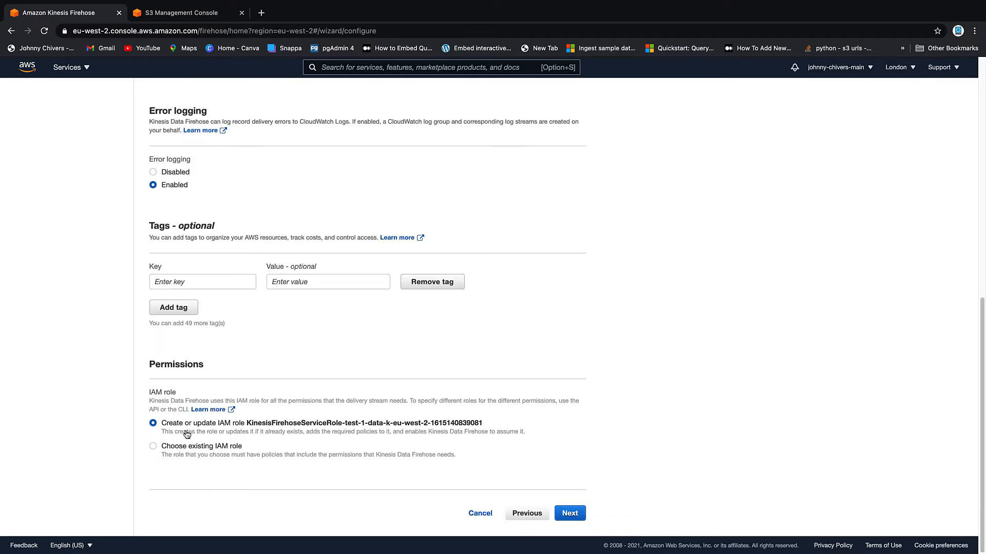
click(567, 513)
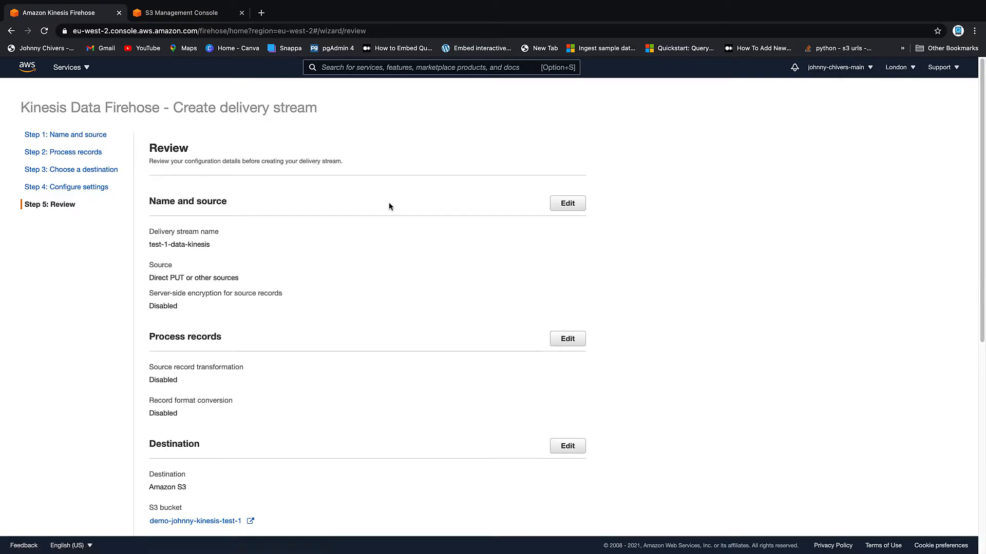
mouse_move(231, 251)
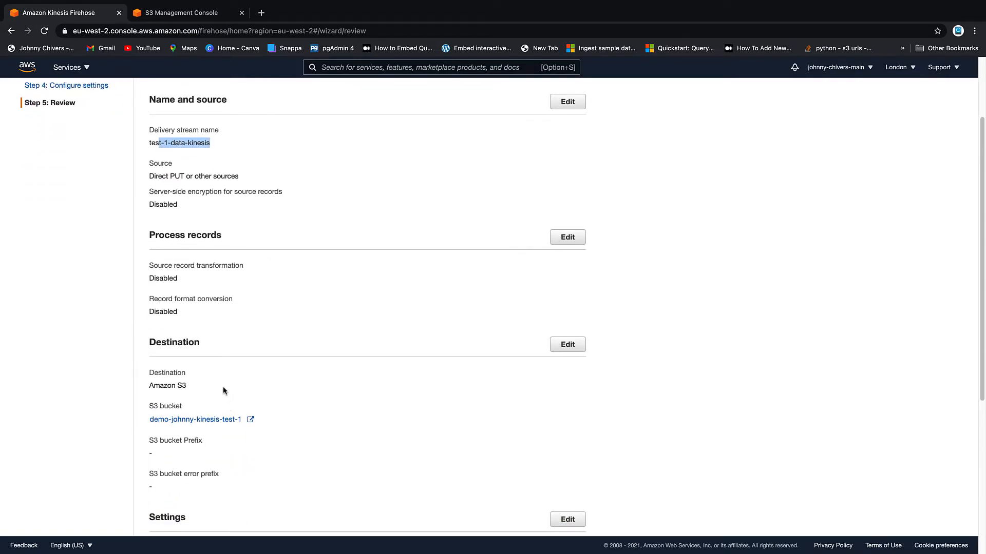
Review the settings and create delivery stream test-1-data-kinesis
scroll(down, 3)
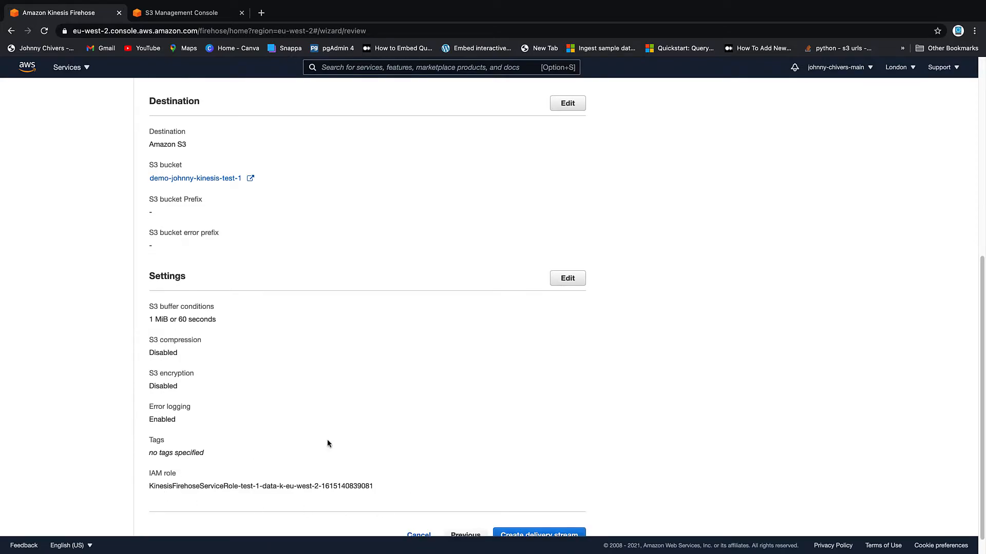
mouse_move(179, 319)
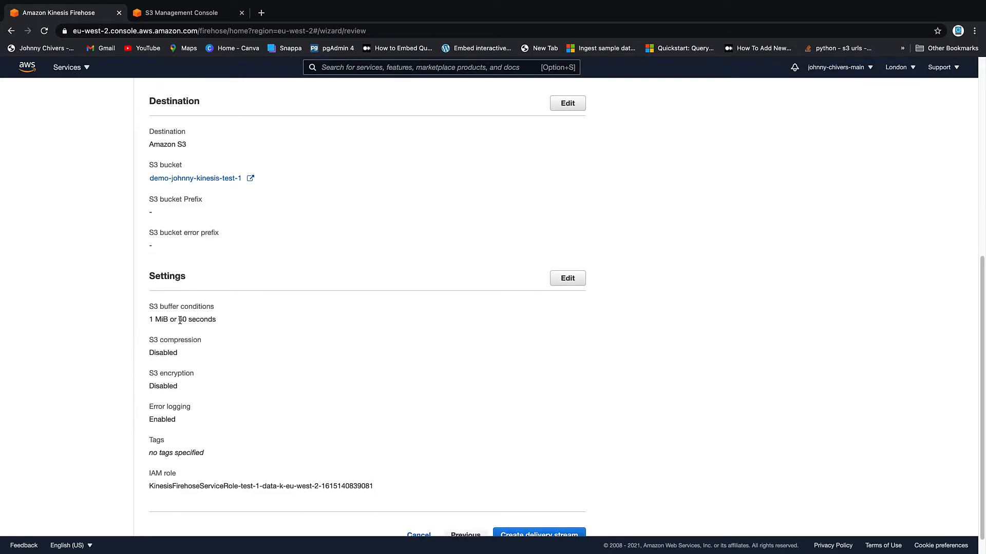
scroll(down, 3)
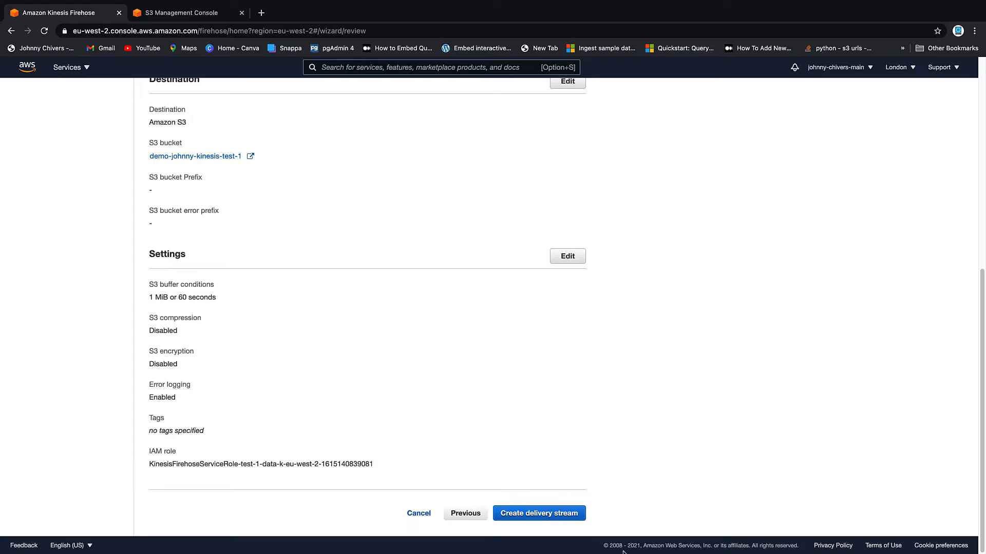
click(537, 514)
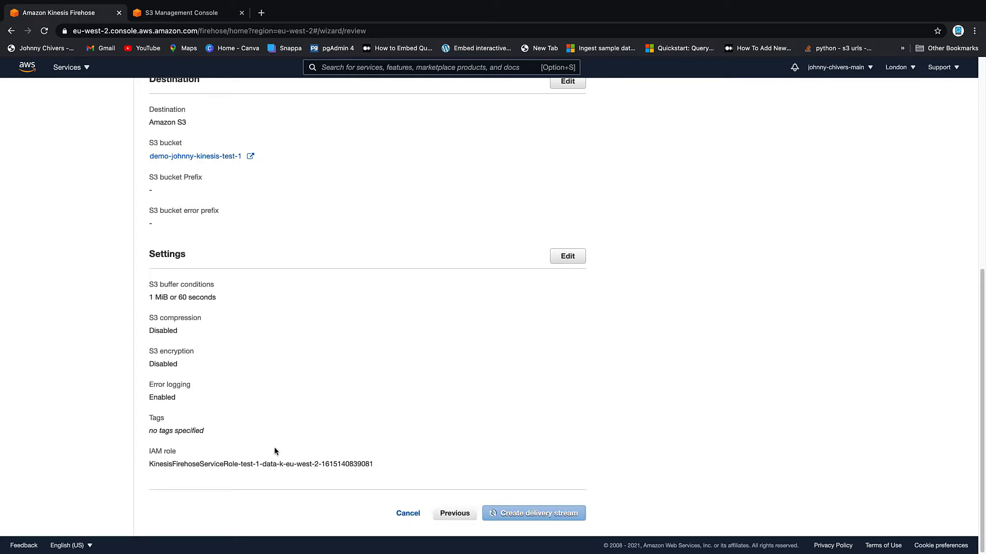
Once test-1-data-kinesis shows Active, select it and start the demo data test
click(533, 513)
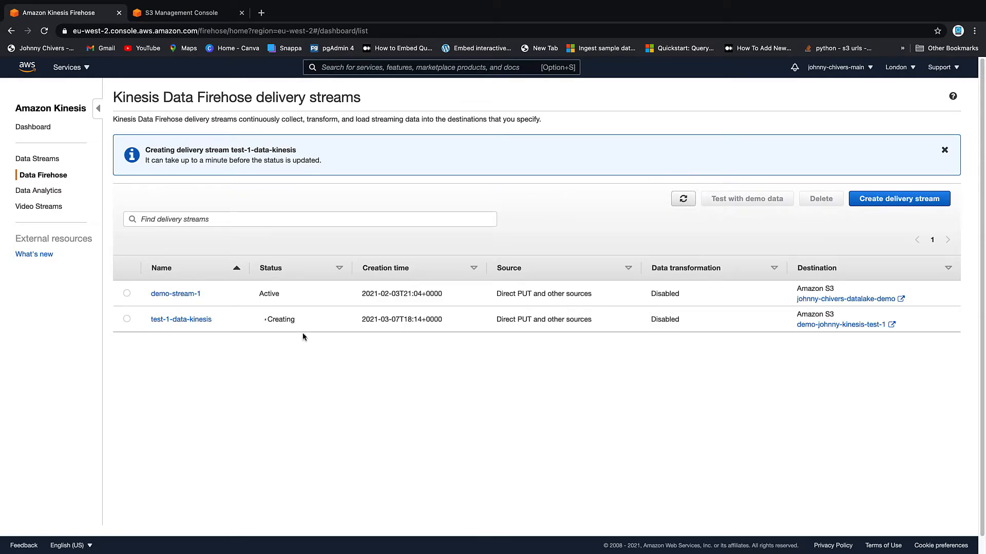
mouse_move(317, 351)
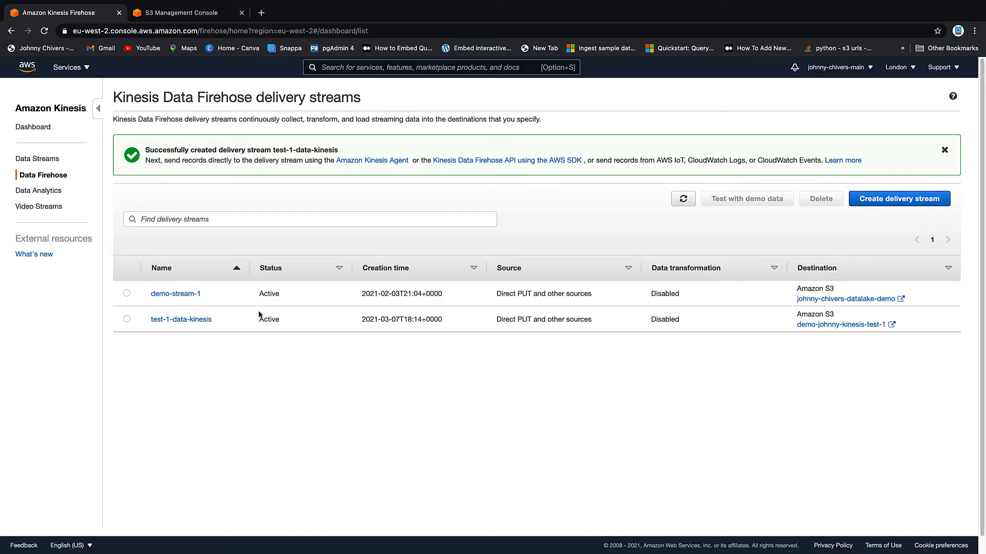
double_click(268, 319)
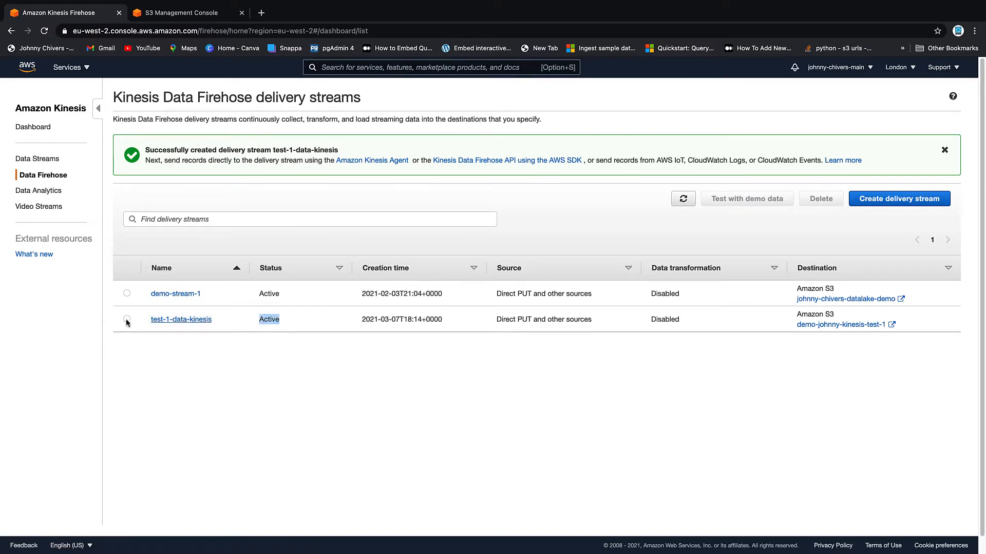
click(126, 320)
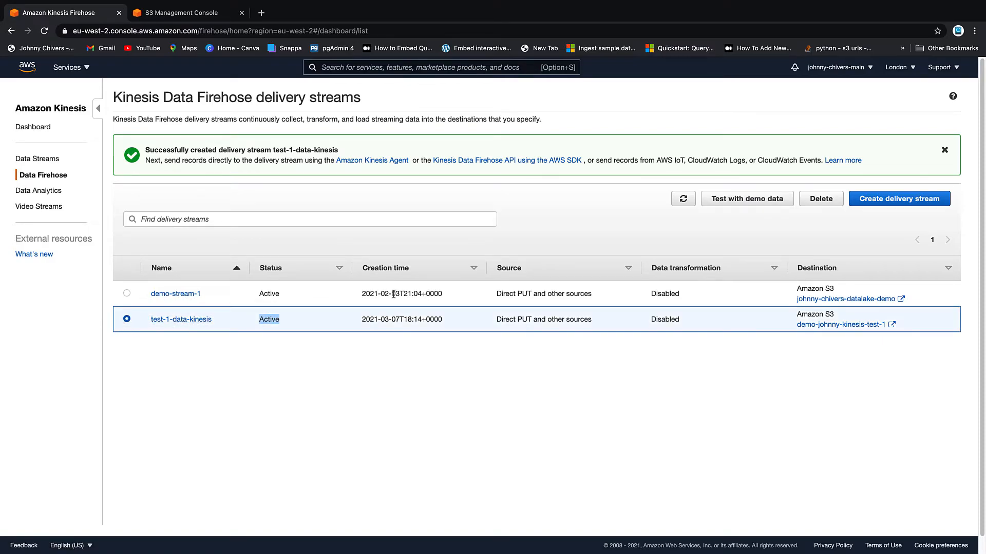
click(180, 318)
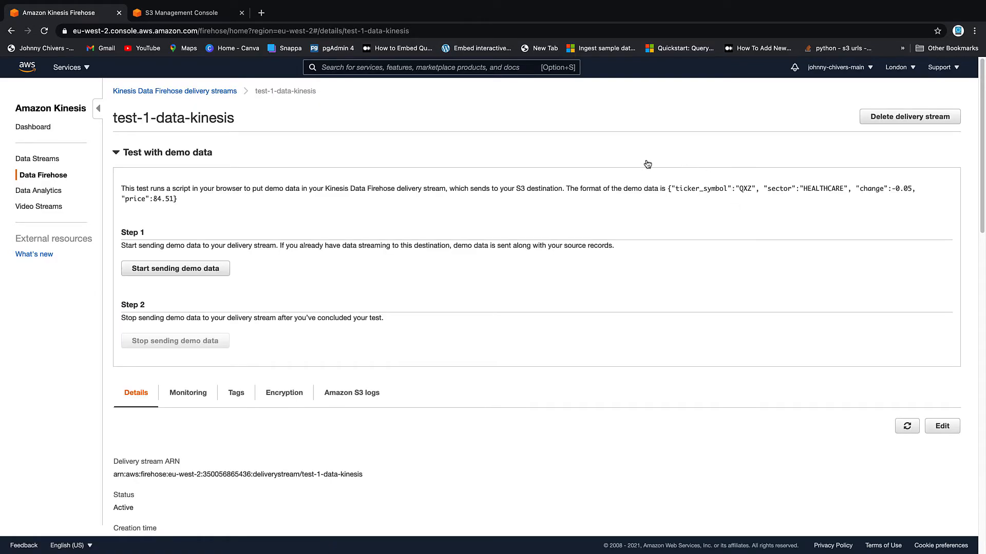
Start sending demo data to the stream, then view the destination S3 bucket tab
scroll(down, 3)
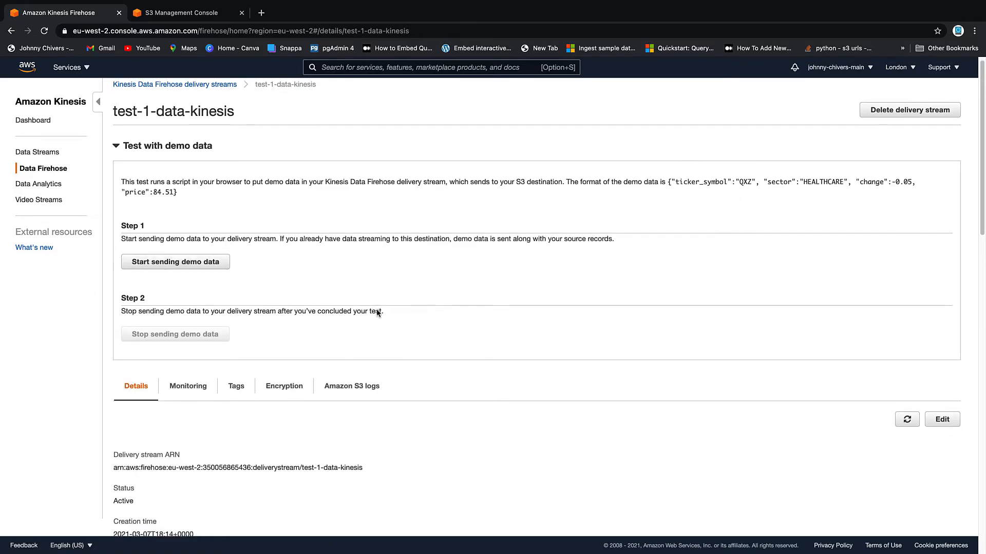
click(174, 262)
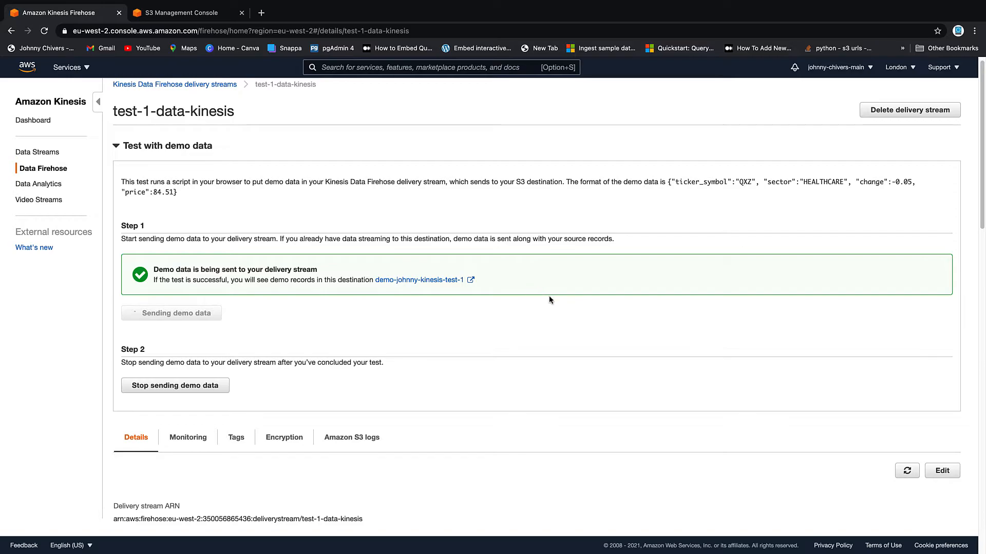
scroll(down, 3)
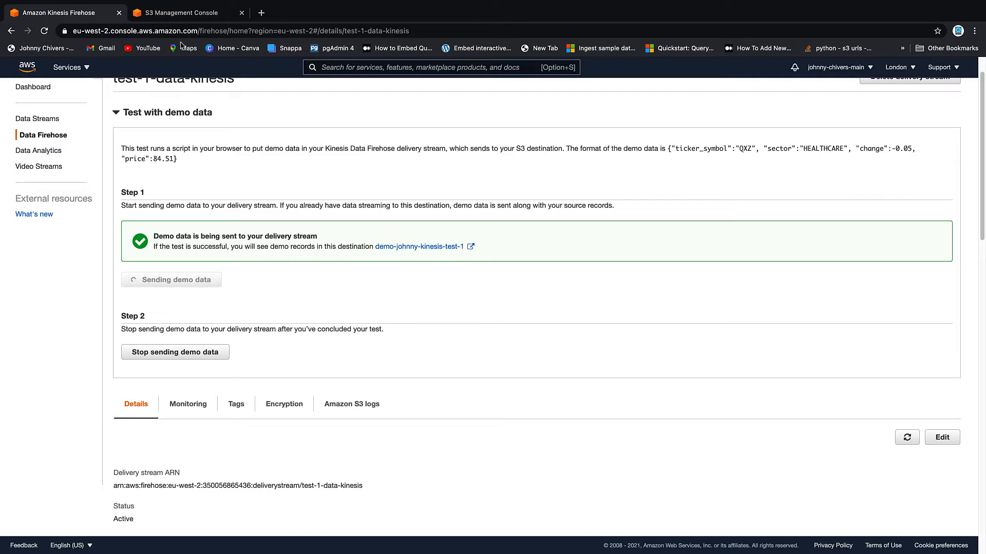
click(183, 13)
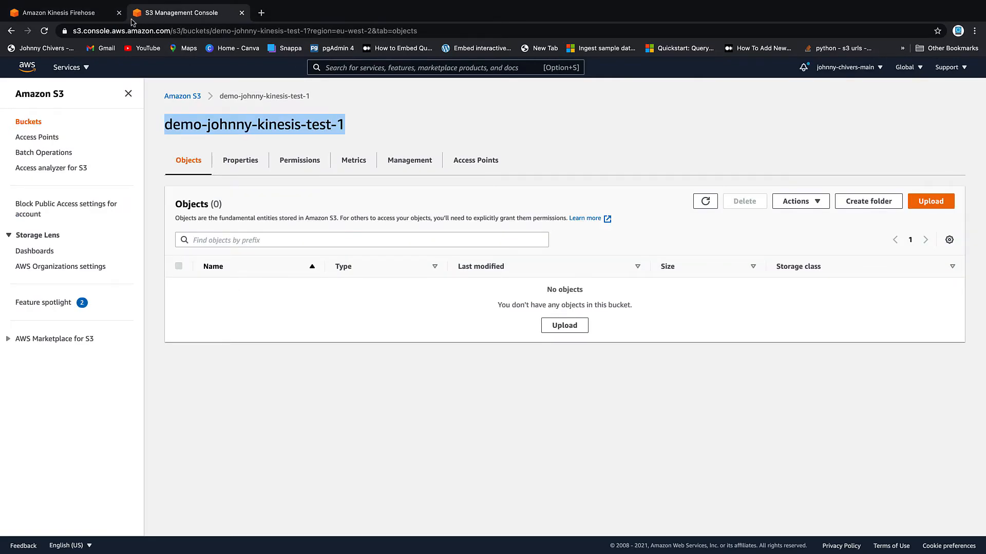
mouse_move(326, 99)
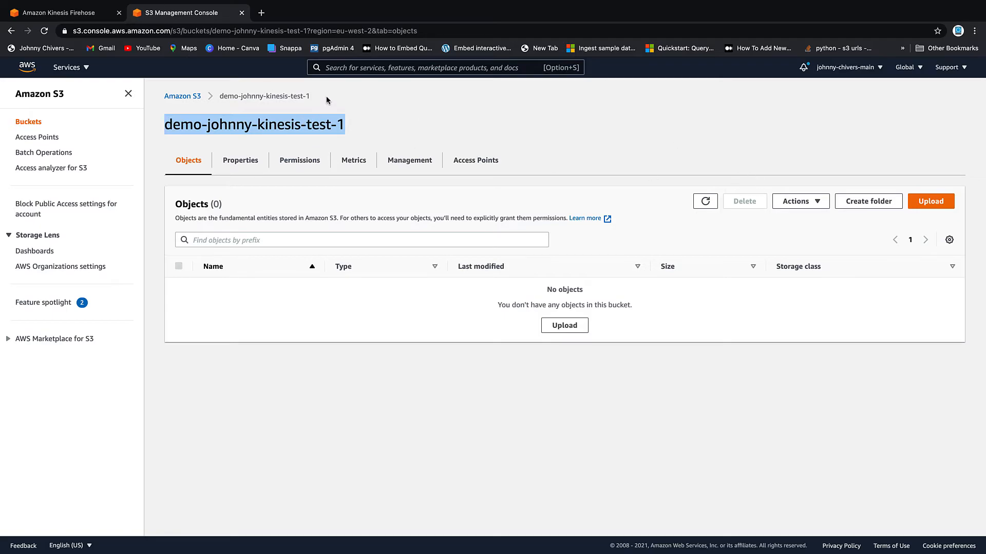
Refresh the bucket, drill into 2021/03/07/18 and view the earliest delivered data file
click(704, 201)
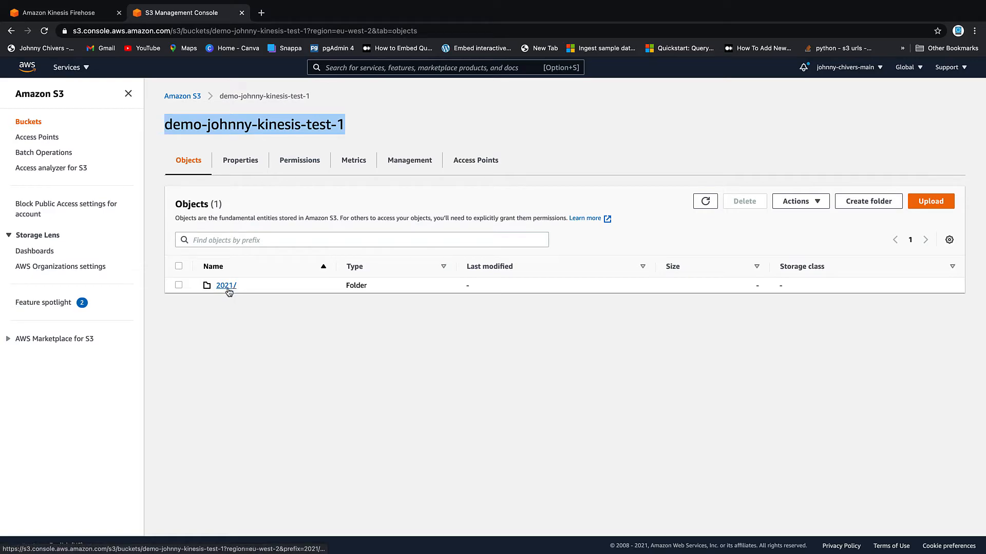
click(226, 284)
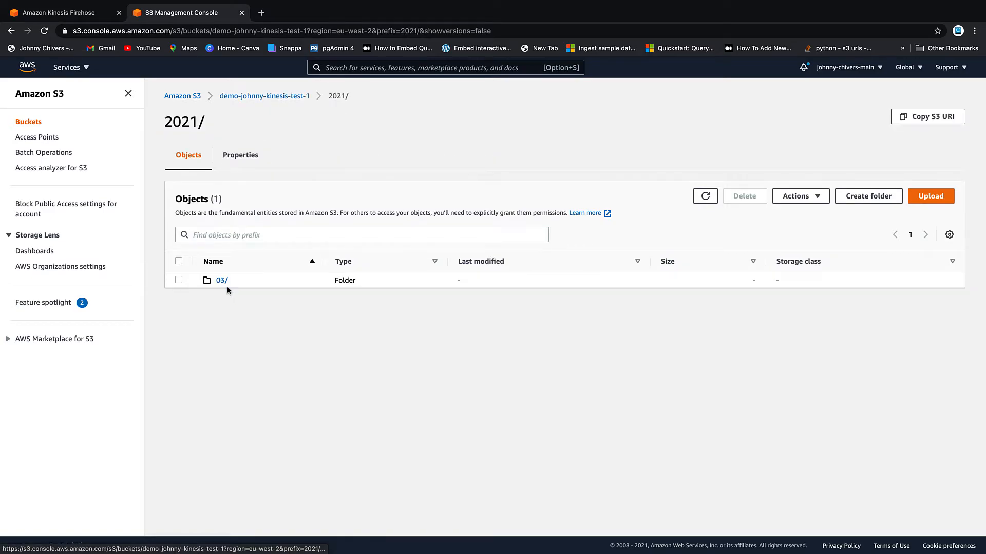
click(222, 280)
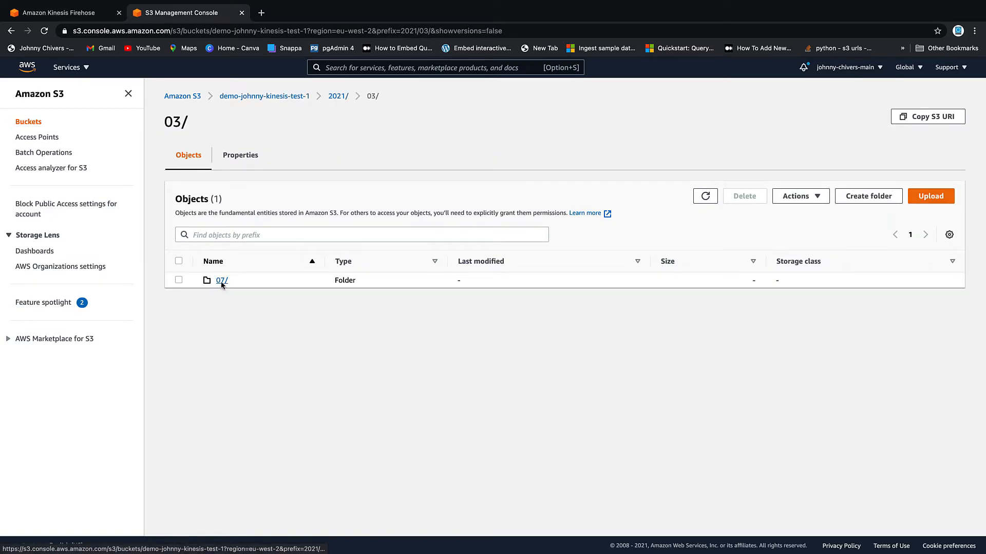
click(221, 279)
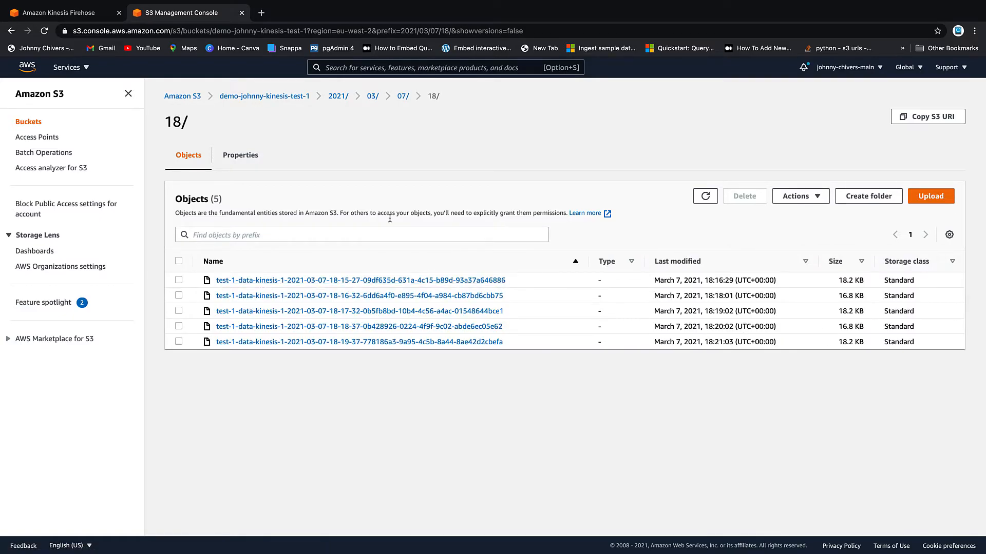
click(359, 279)
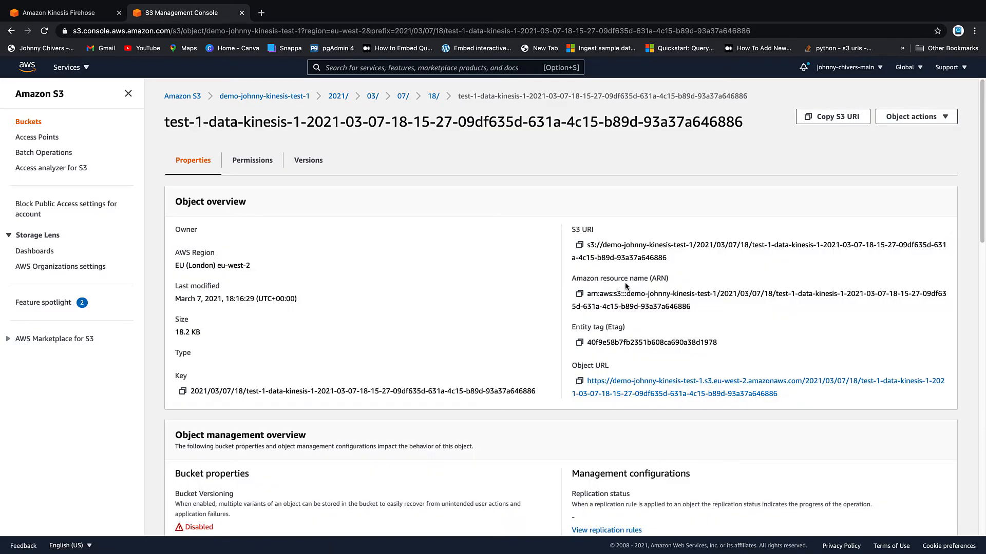
Download the first delivered data file via Object actions, then return to the Firehose test page
click(915, 116)
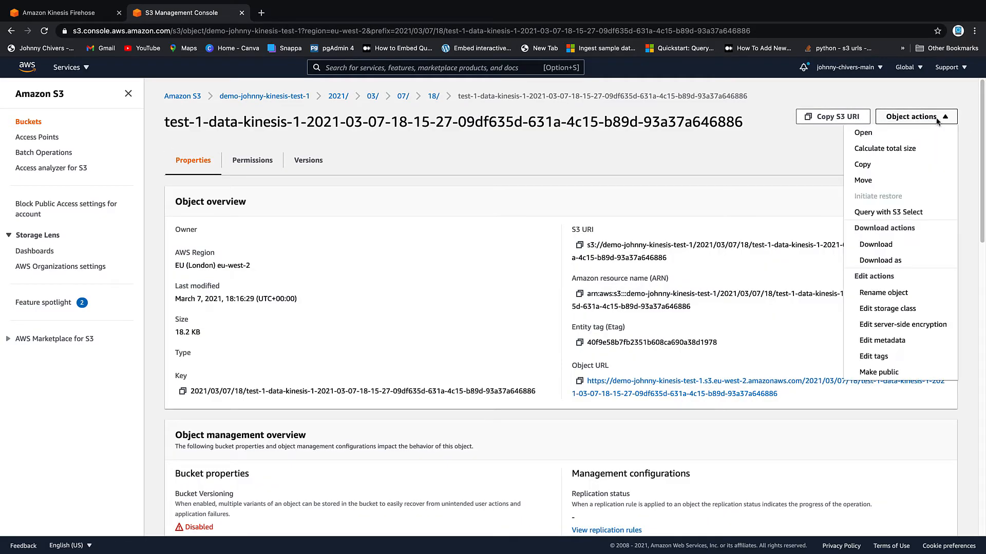
click(875, 245)
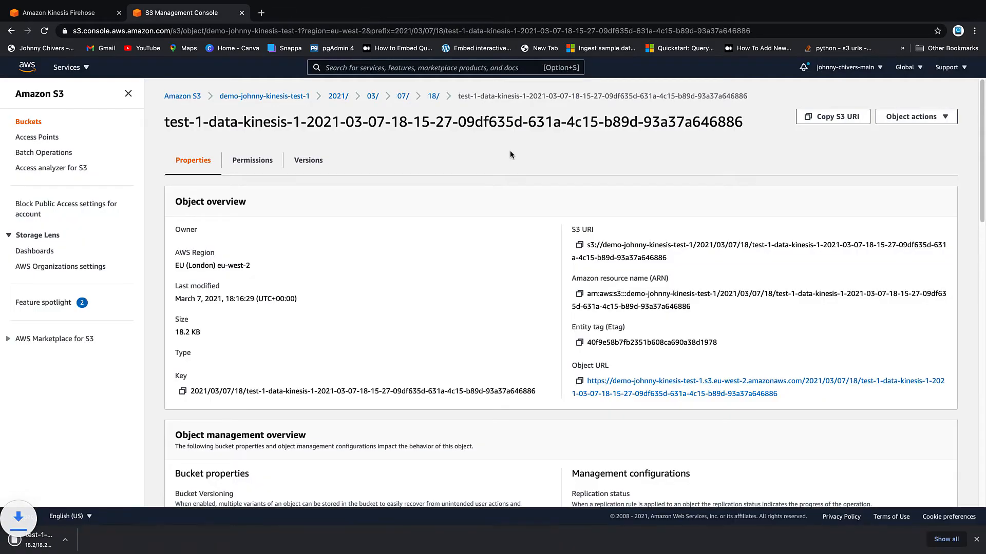
click(108, 541)
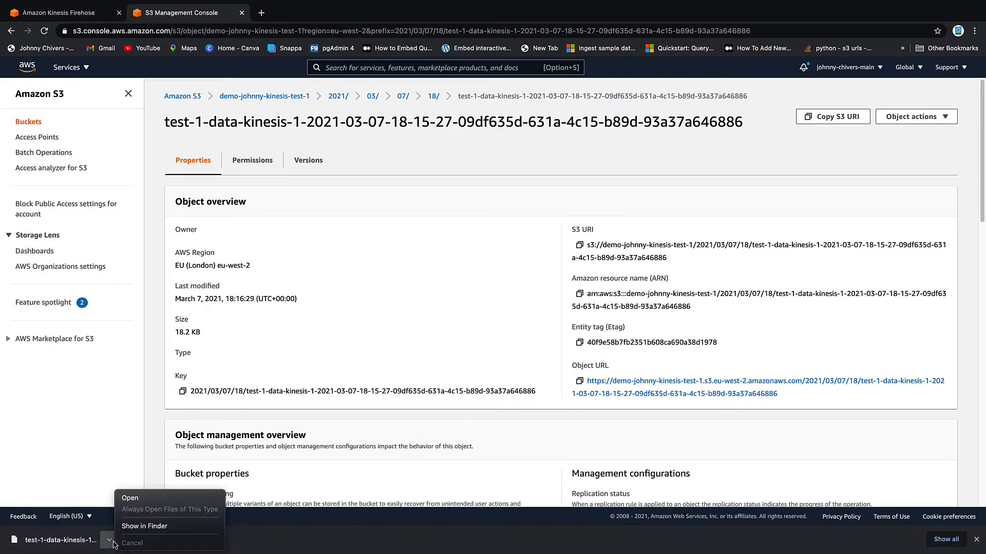
click(131, 497)
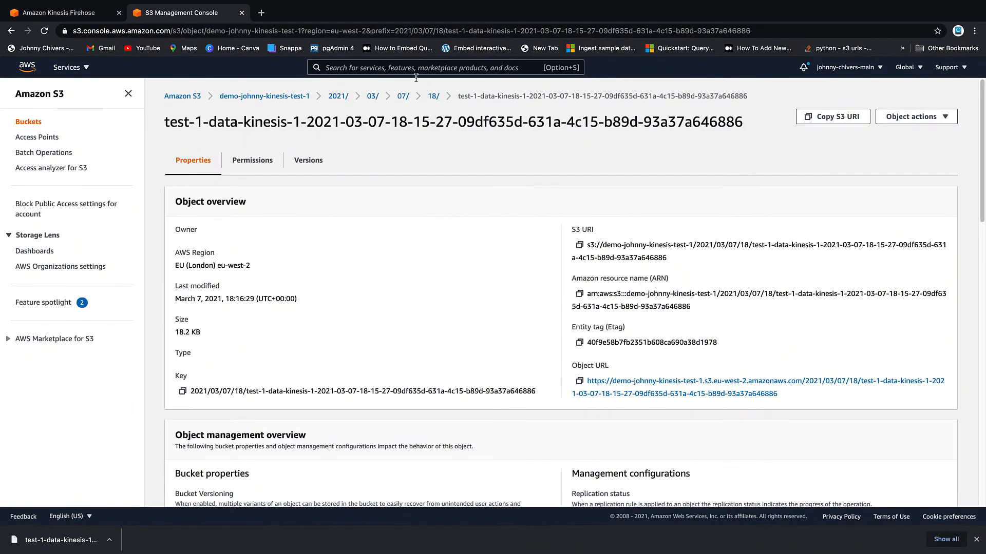
click(60, 12)
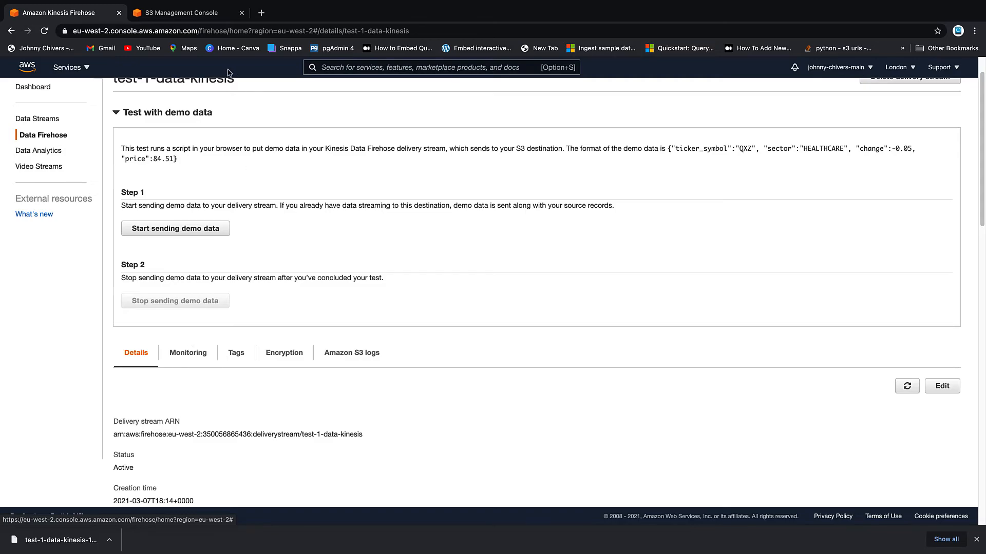
Return to the 18/ folder in S3 and start Query with S3 Select on the earliest file
click(183, 12)
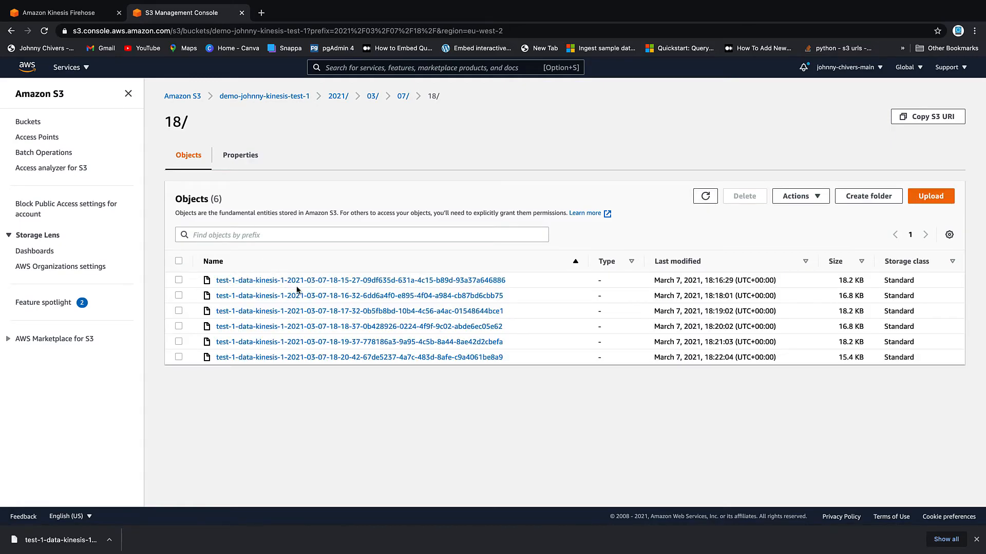
click(179, 279)
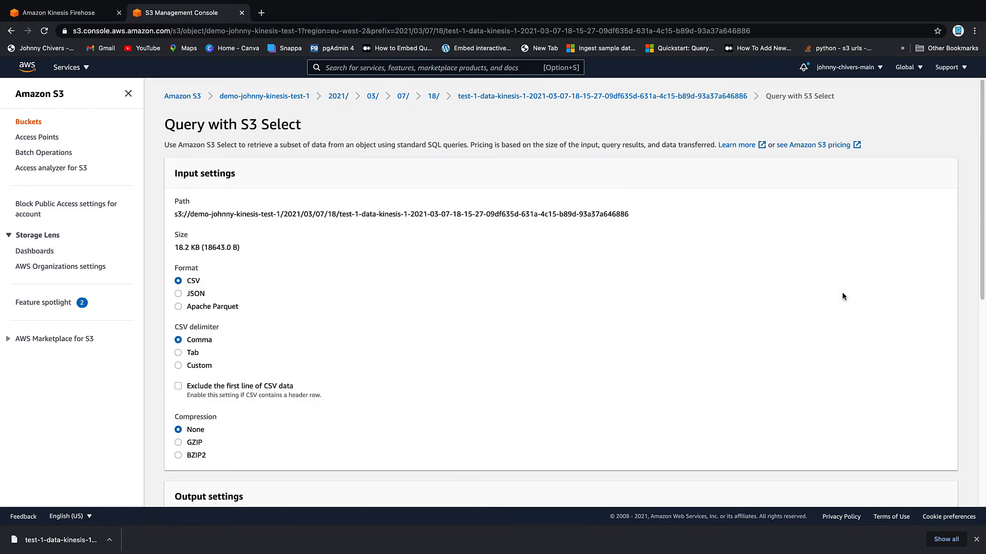
mouse_move(213, 286)
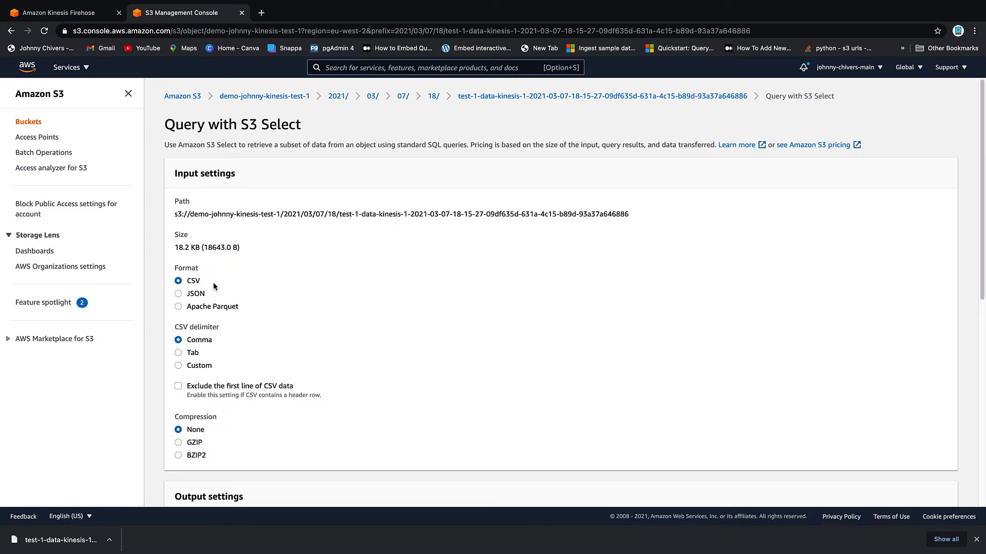
Read the input as JSON lines and run the sample query returning 5 records
click(179, 294)
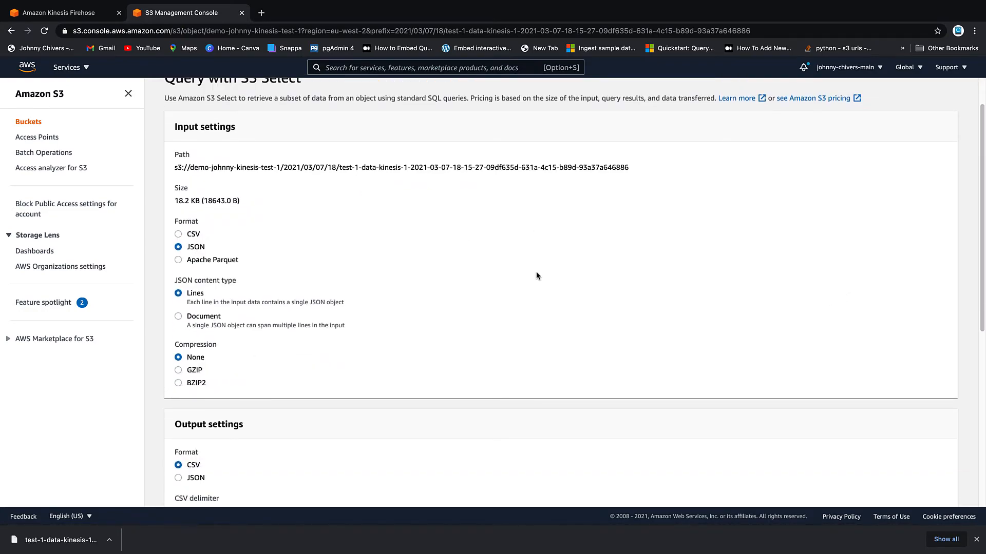
scroll(down, 3)
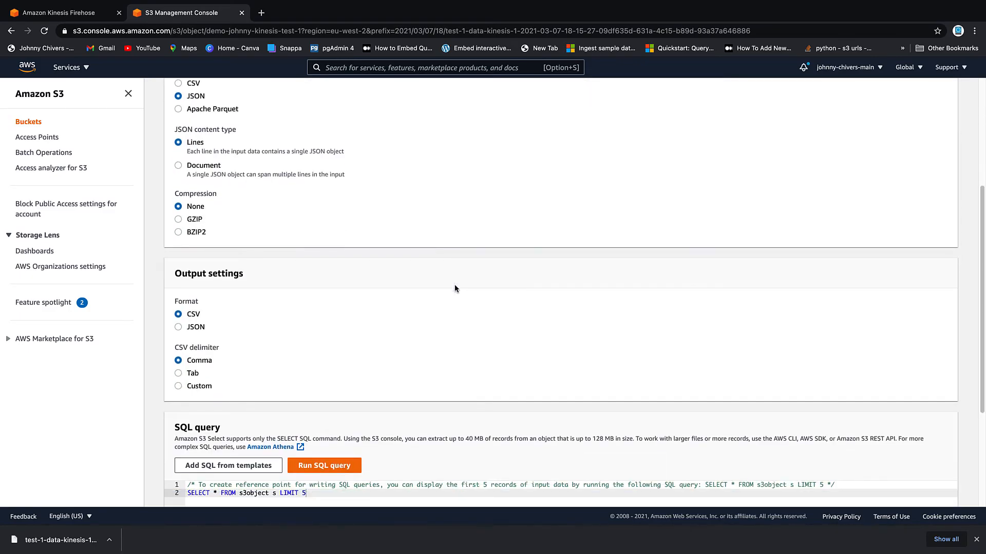
scroll(down, 3)
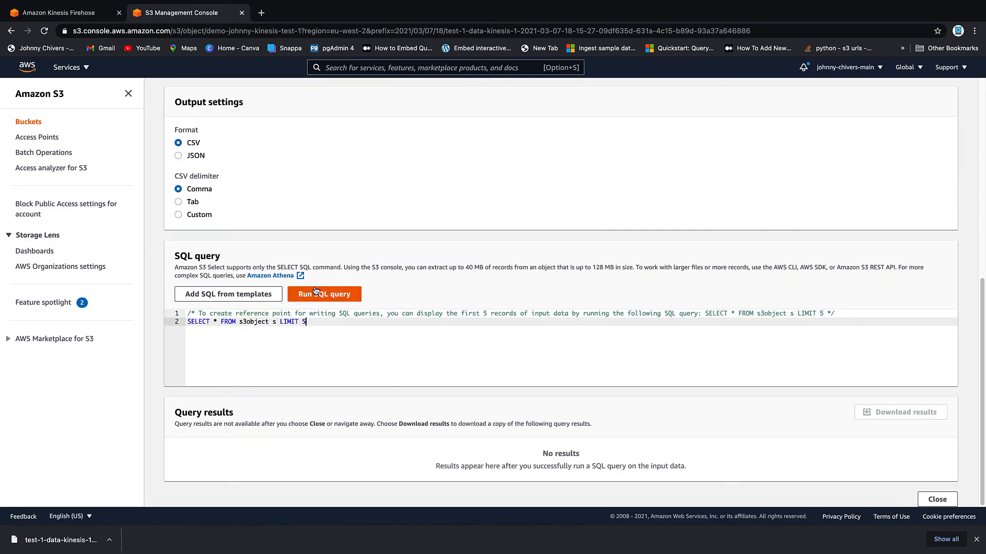
click(324, 293)
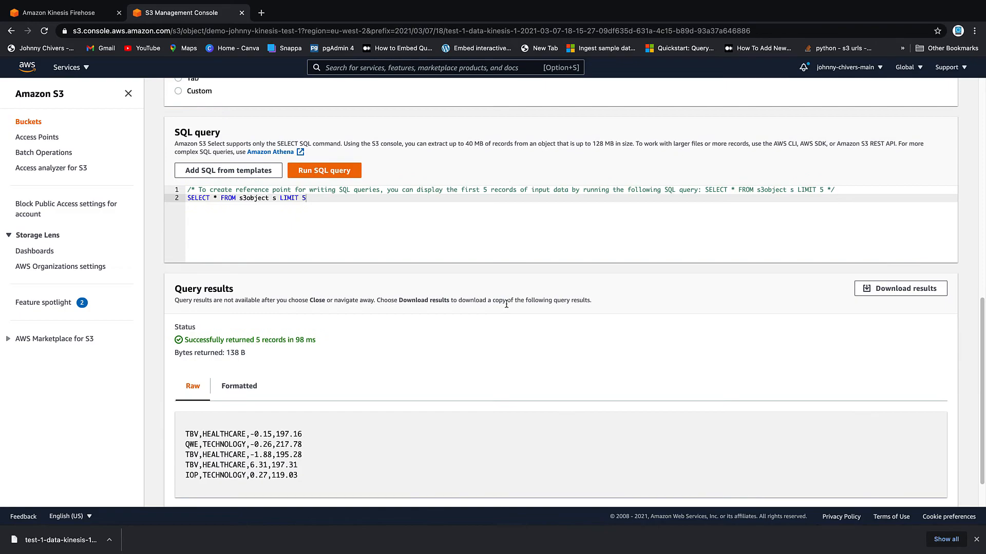
Change LIMIT 5 to LIMIT 10, rerun, and select the ten returned ticker records
scroll(down, 3)
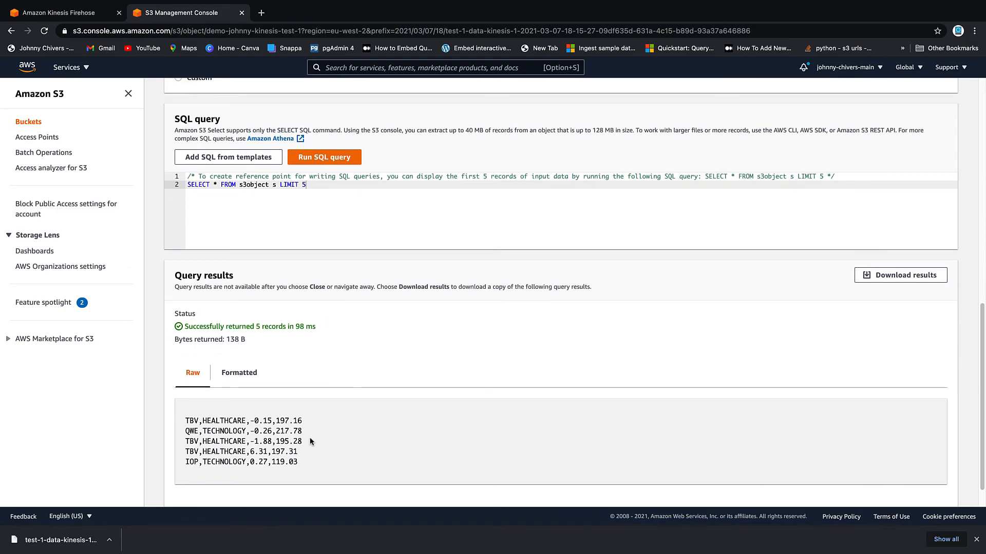
drag(184, 421, 299, 461)
text(10)
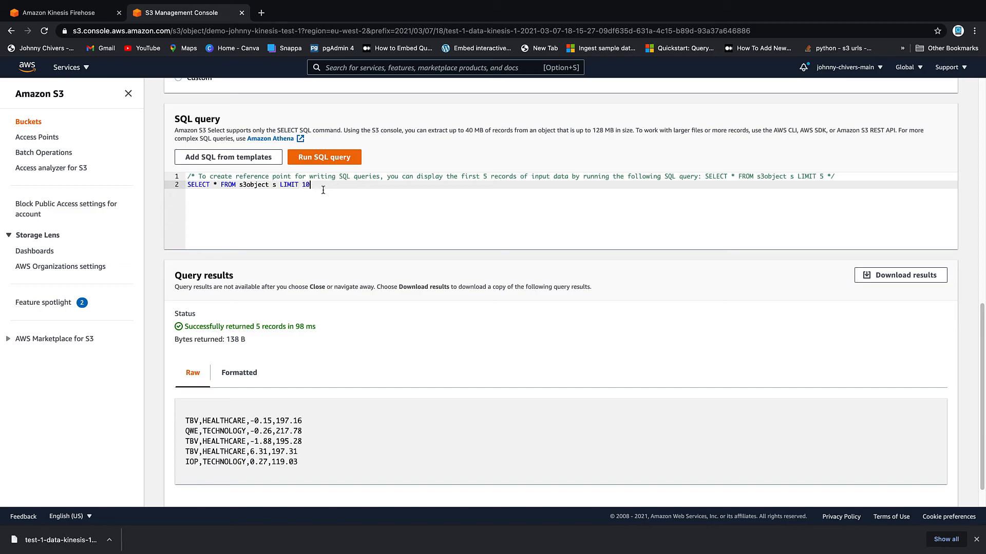
click(324, 156)
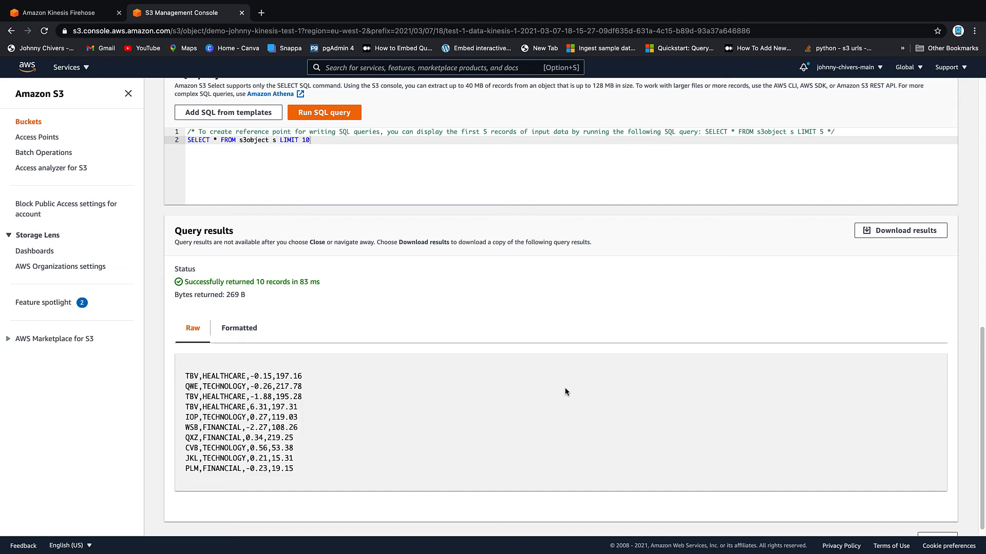
drag(207, 375, 290, 457)
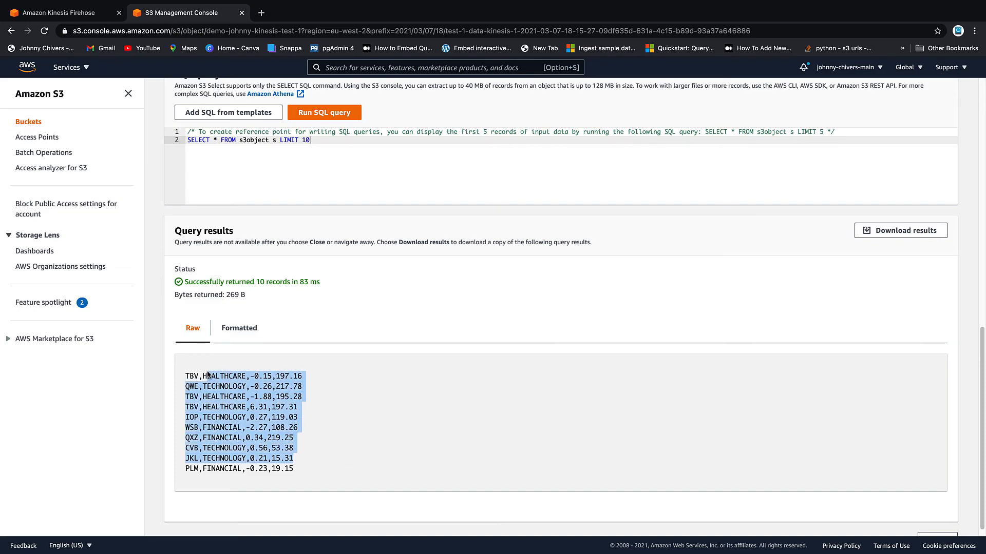